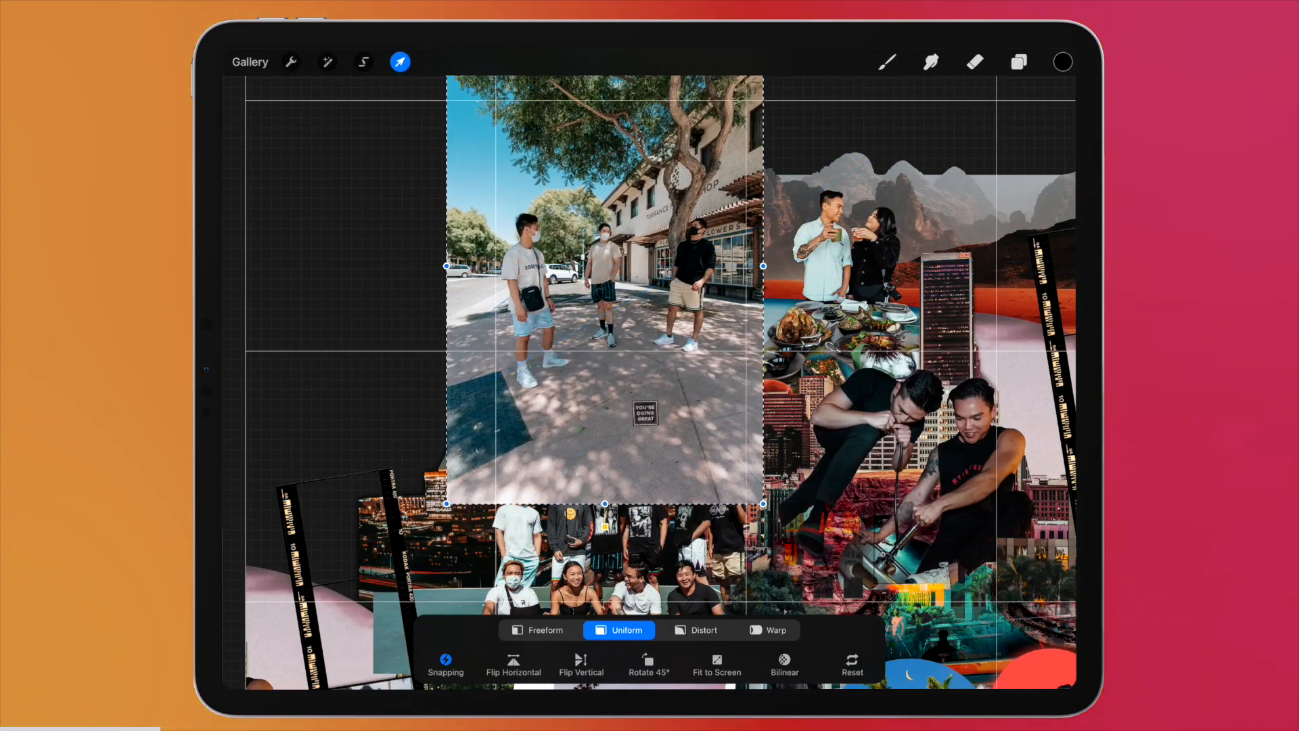
- Select the street photo layer in the Layers panel for editing
click(1018, 61)
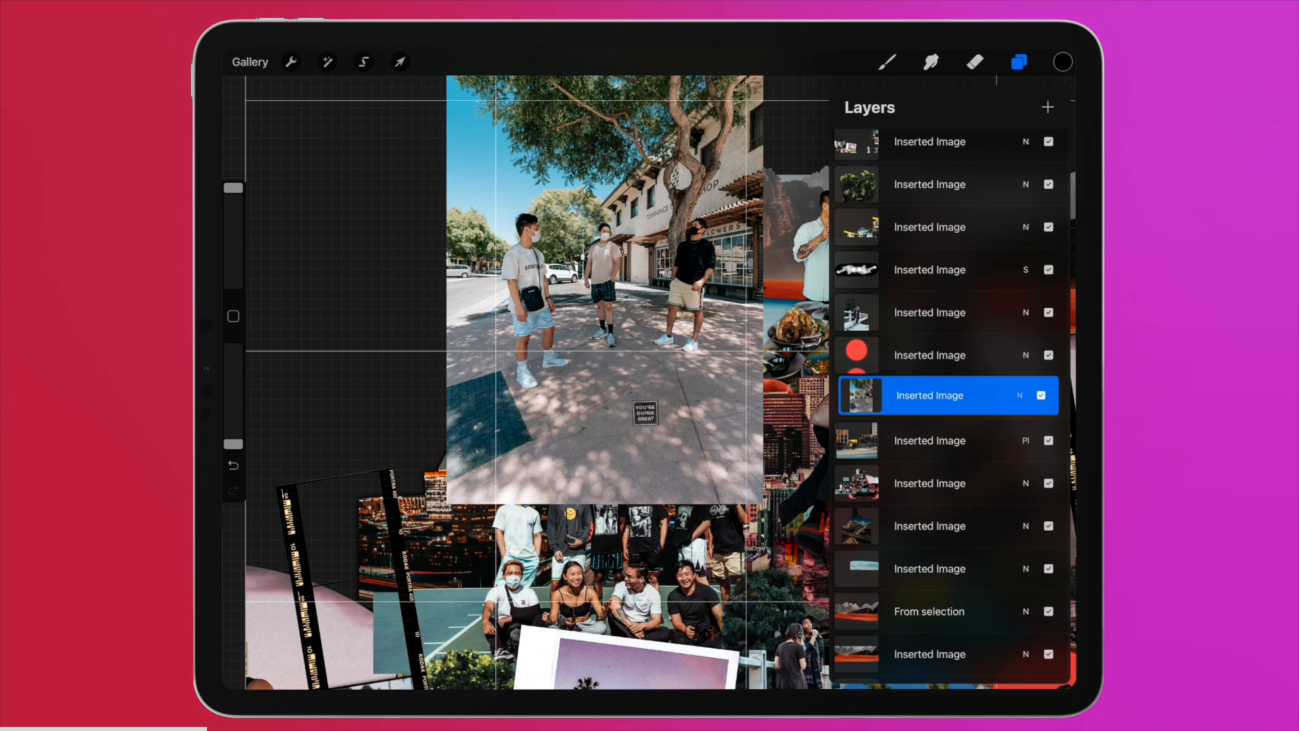
click(401, 63)
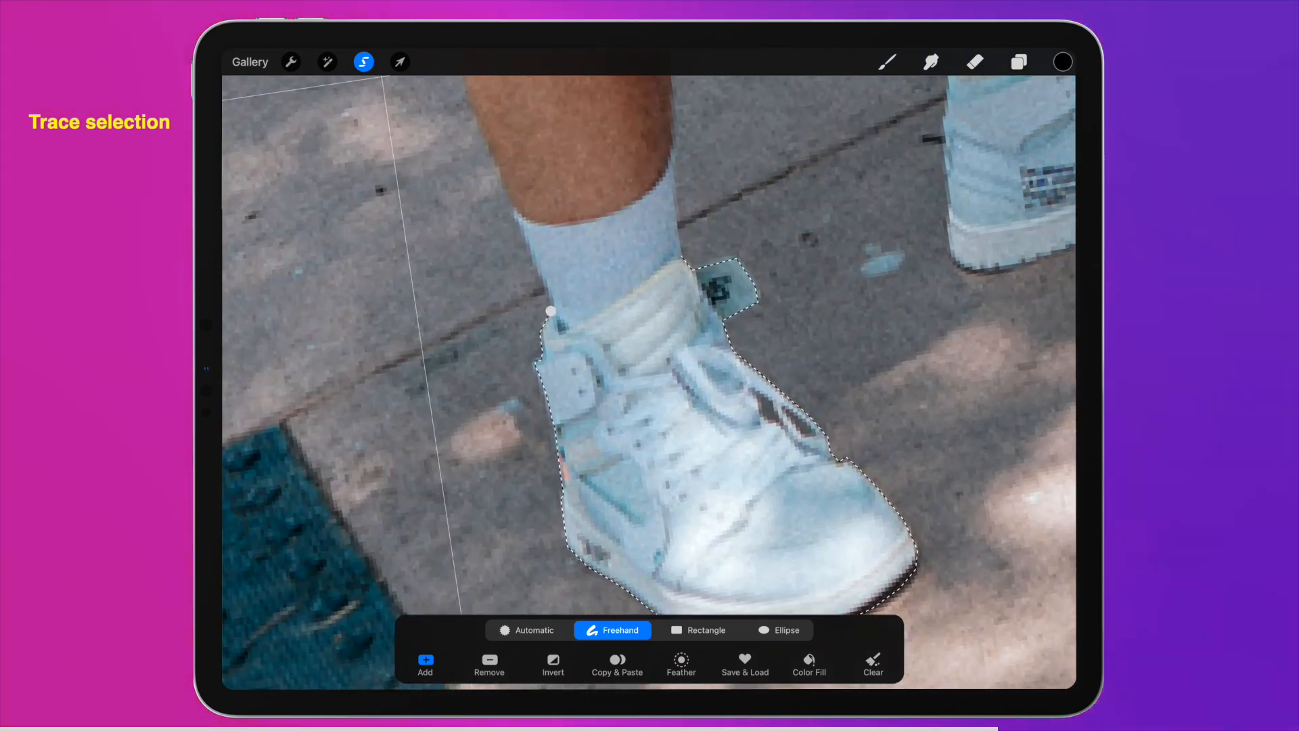
- Trace a freehand selection around the white sneaker's outline
click(617, 663)
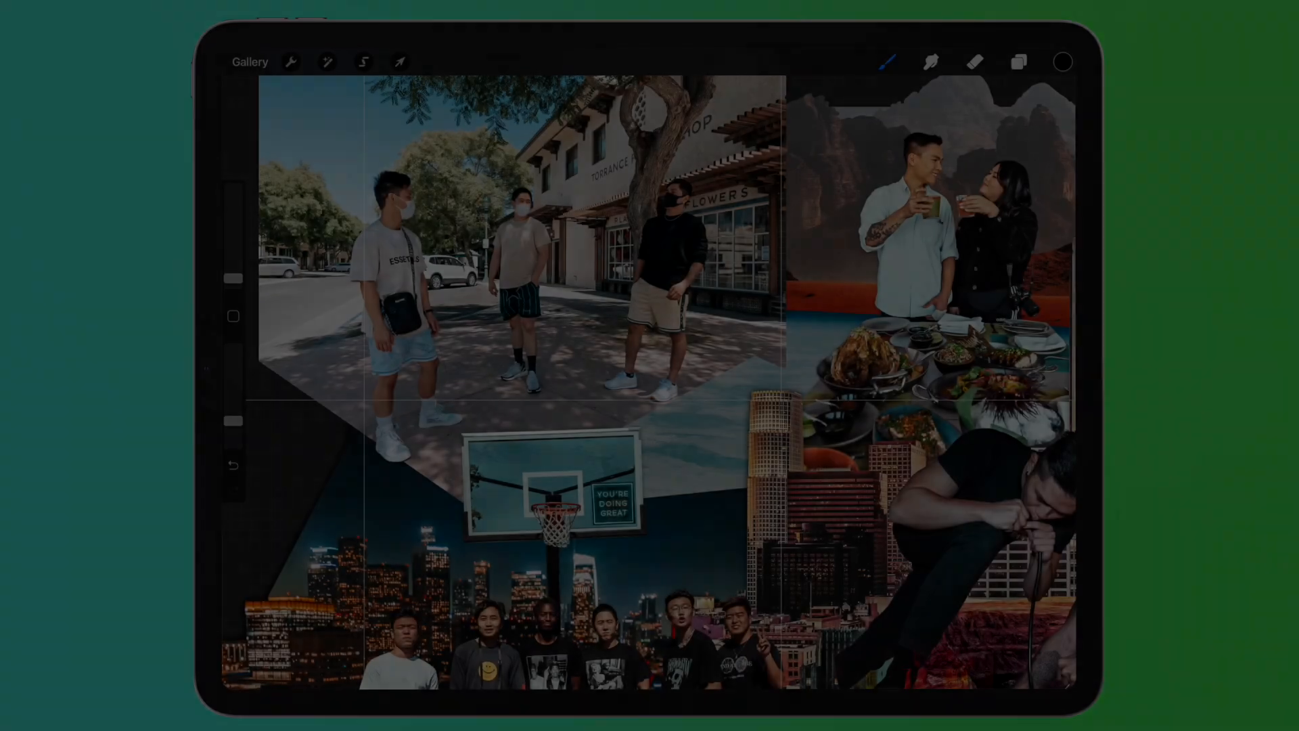
- Trace a freehand selection around the man in the black sweater
click(363, 61)
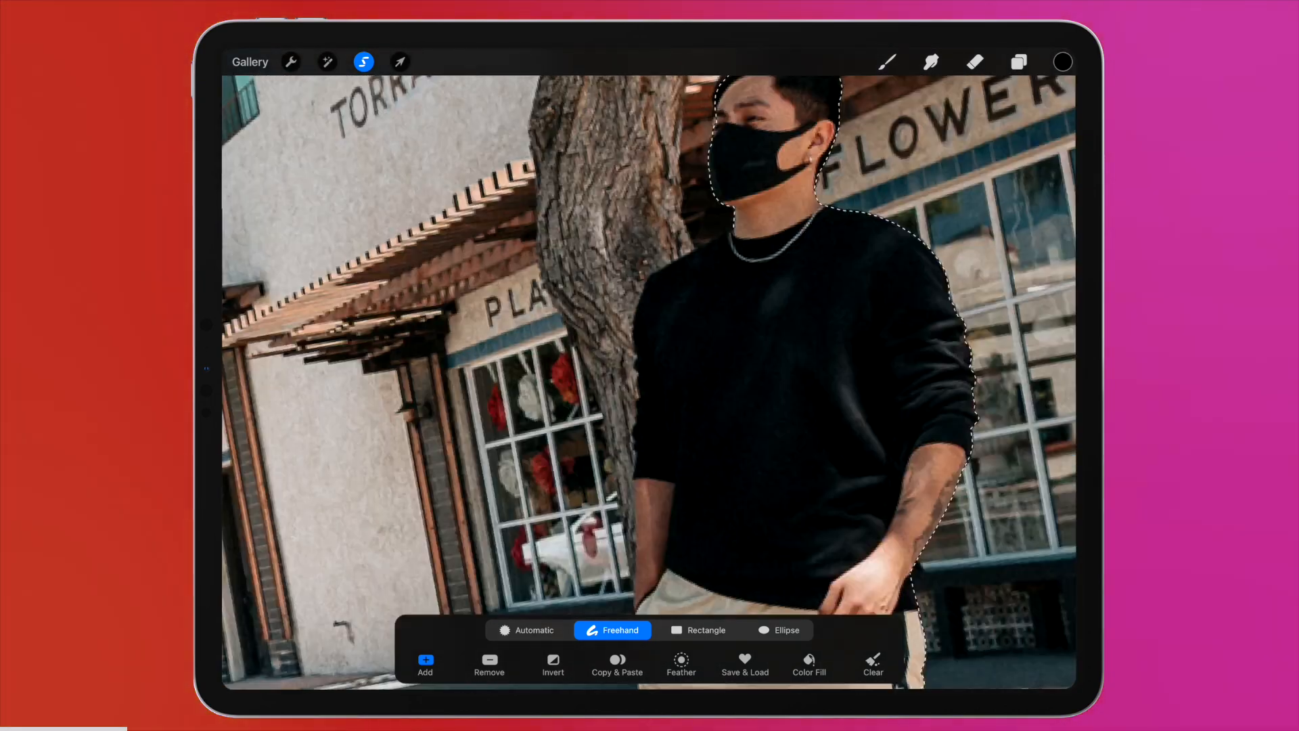
click(617, 667)
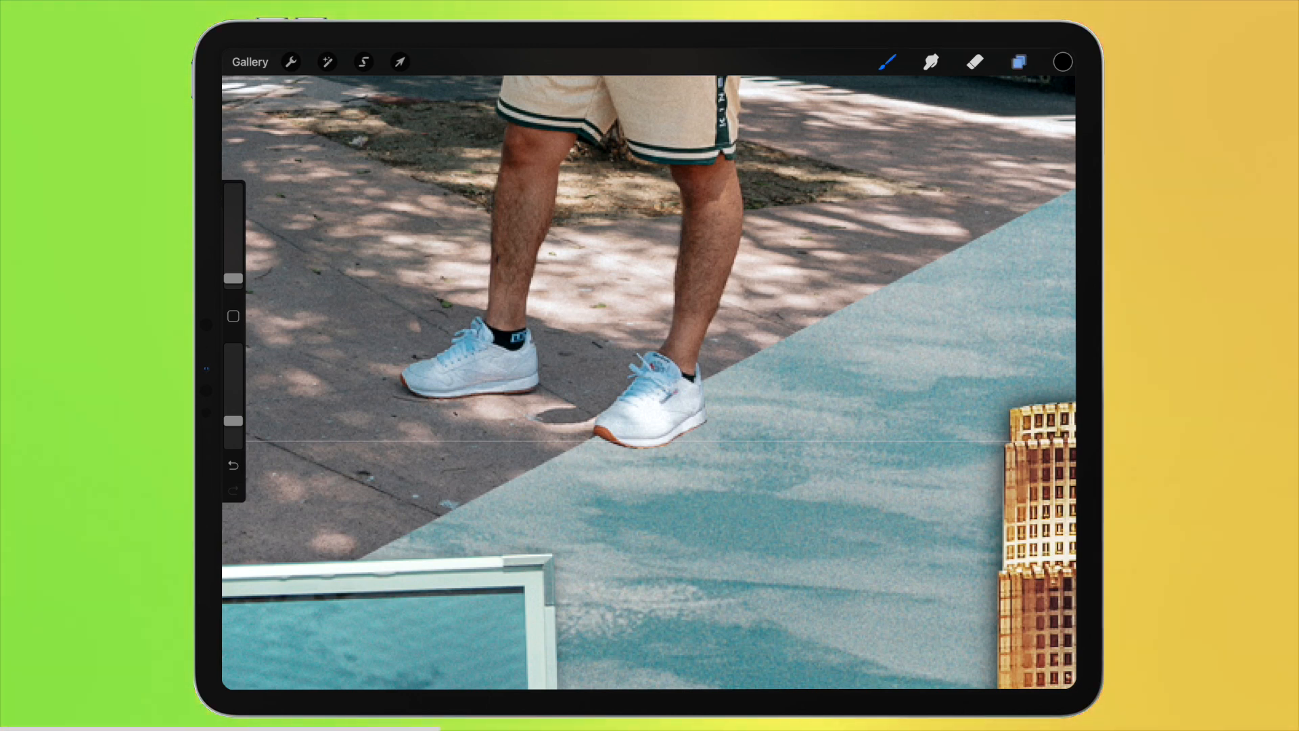
- Add a new shadow layer beneath the man's cut-out layer
click(1015, 63)
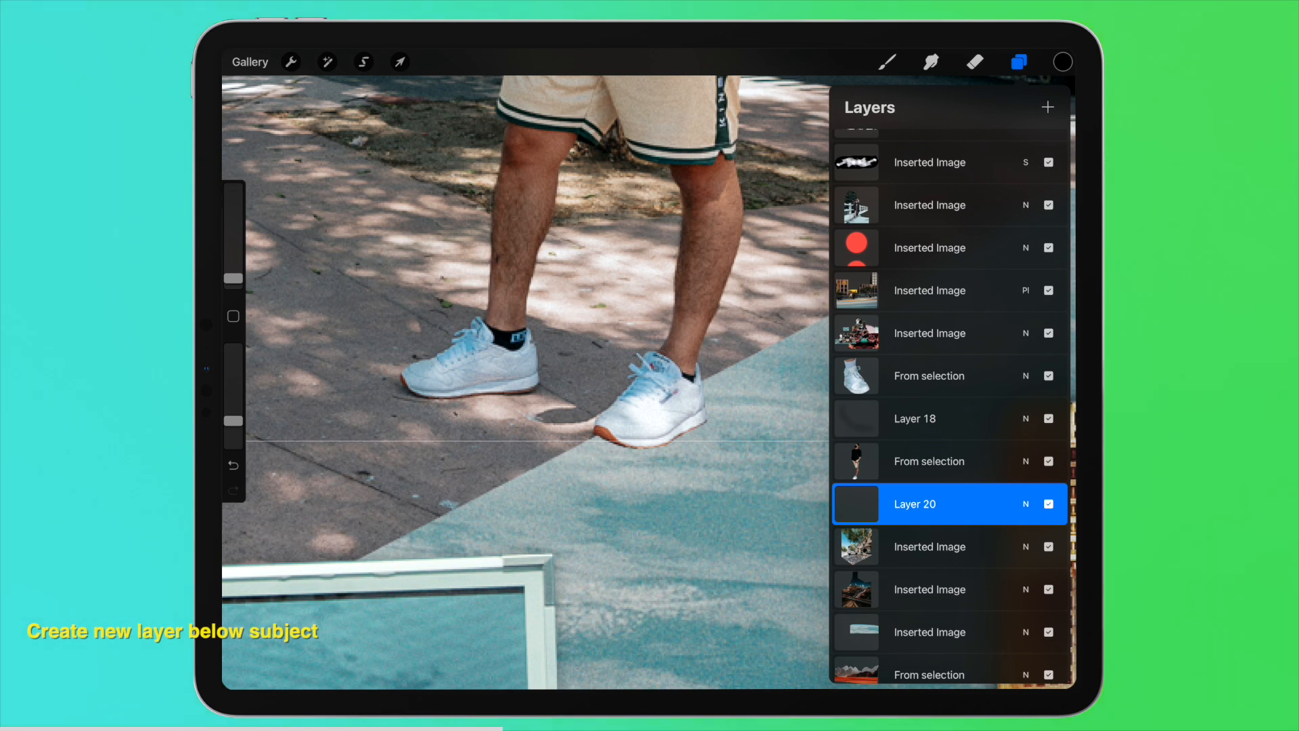
click(887, 62)
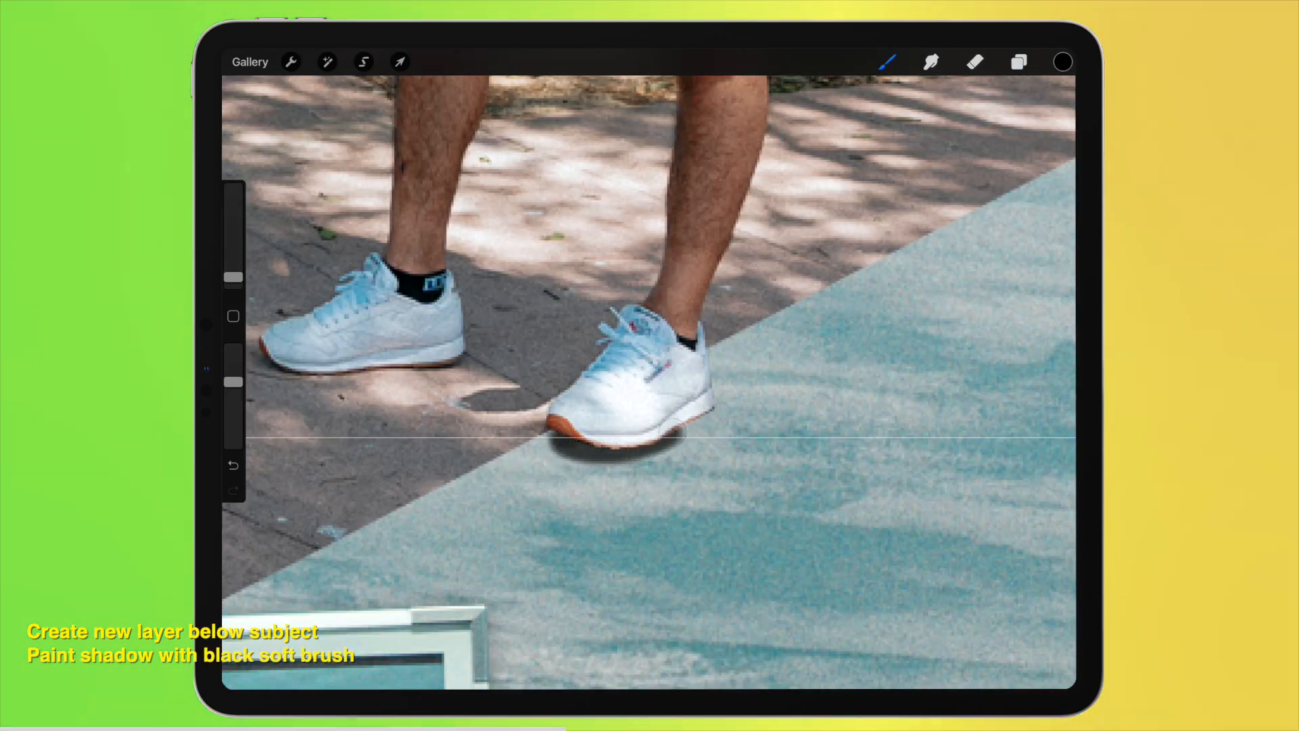
- Soften the painted black shadow with a Gaussian Blur adjustment
click(326, 63)
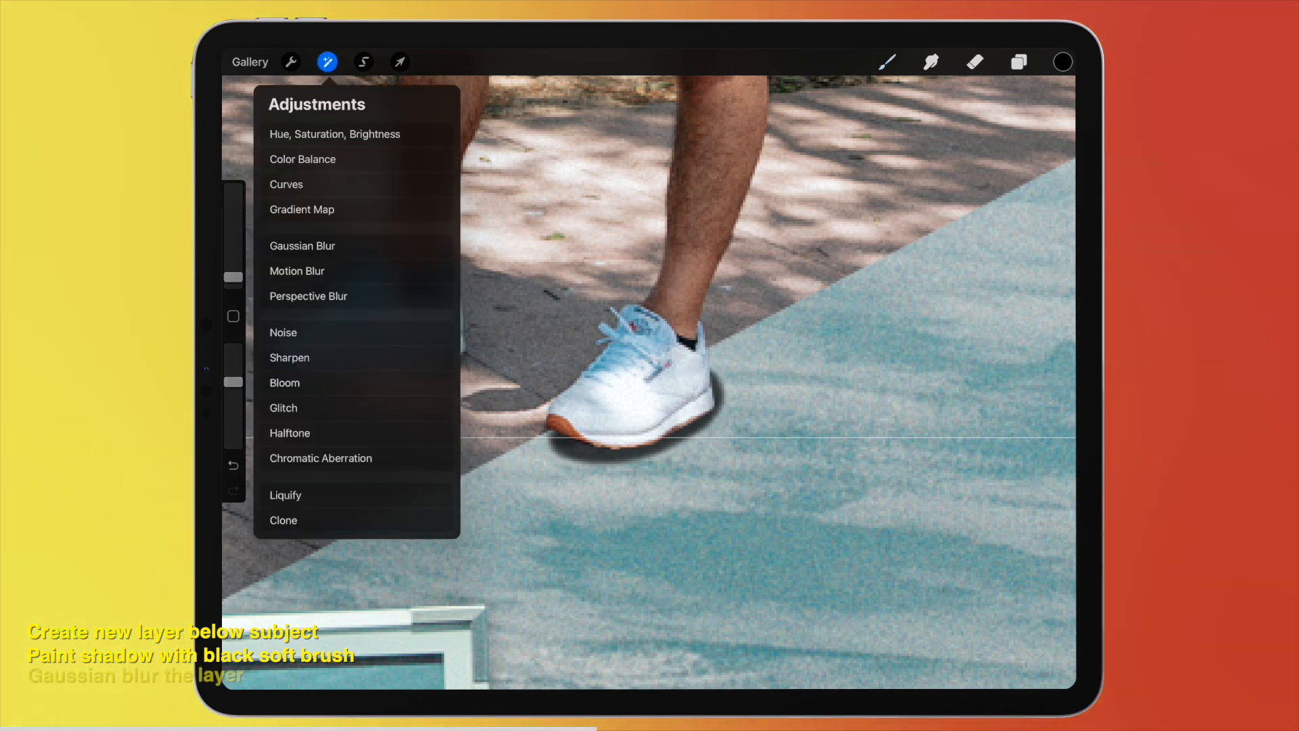
click(302, 245)
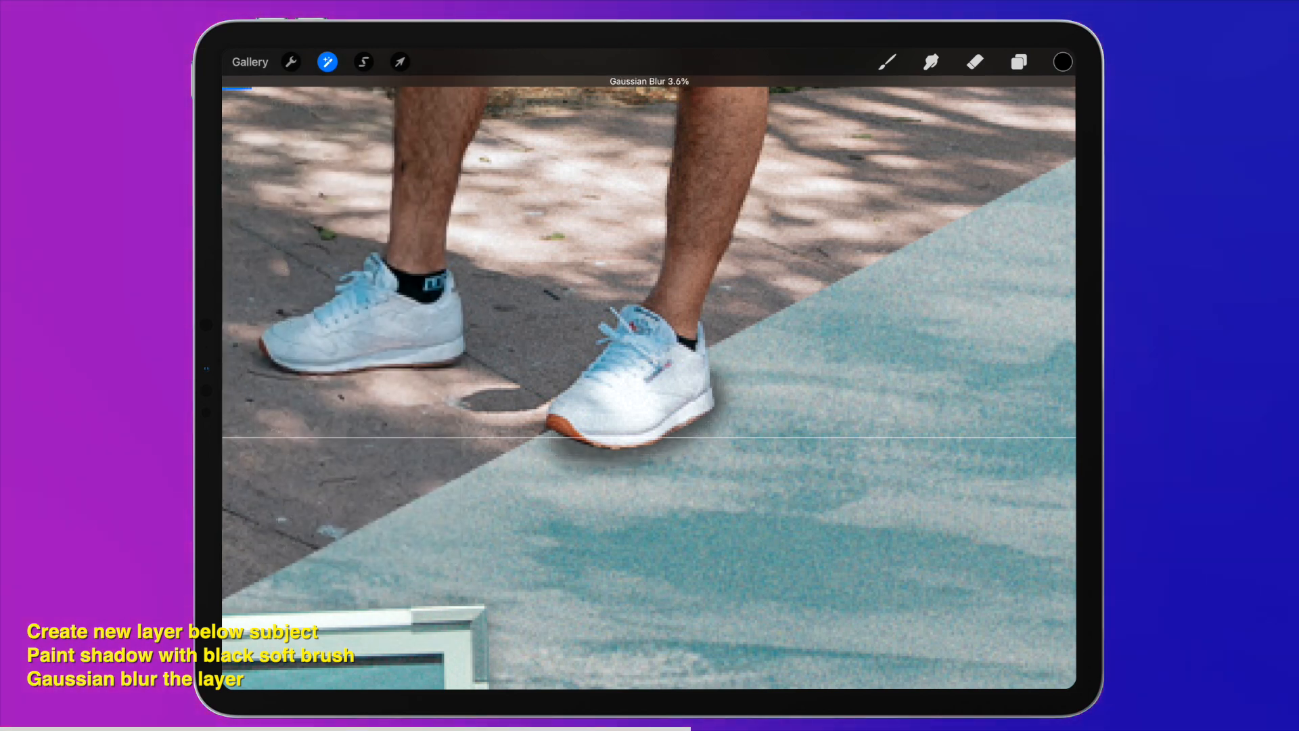
click(885, 61)
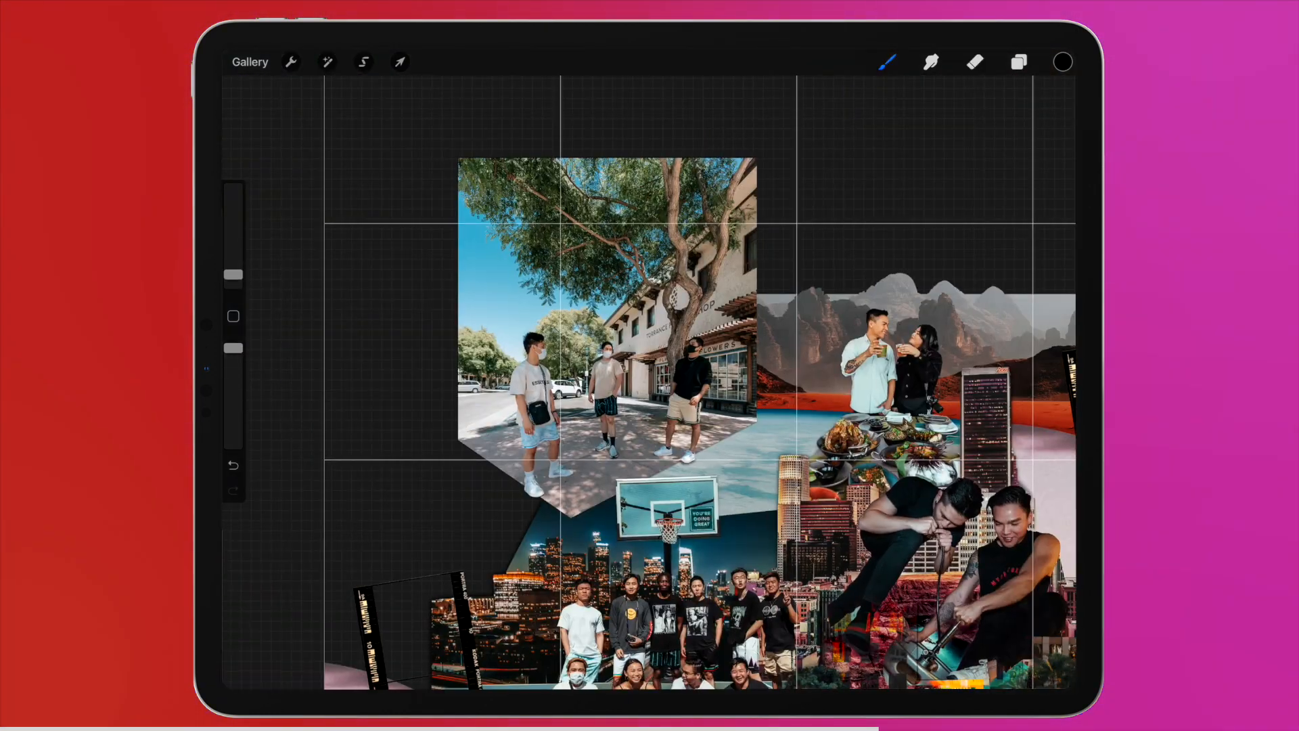
- Duplicate the street photo layer in the Layers panel
click(1018, 62)
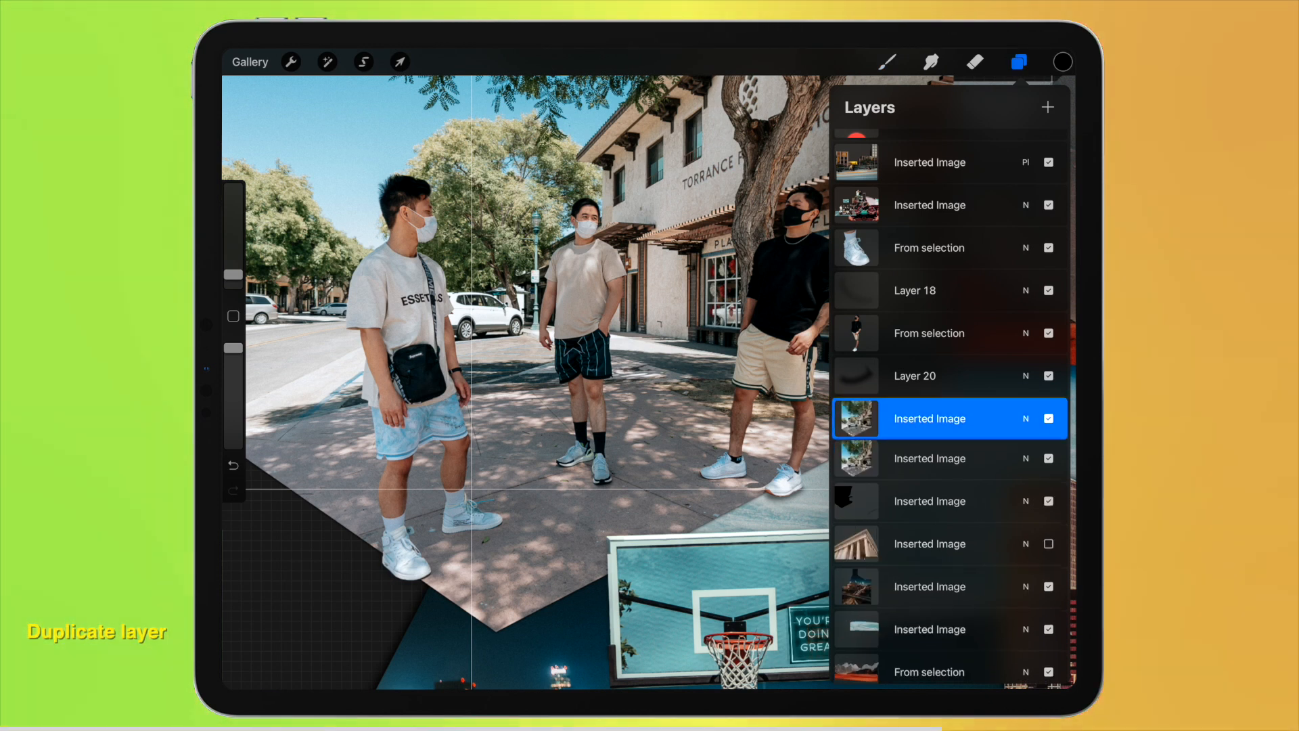
click(327, 63)
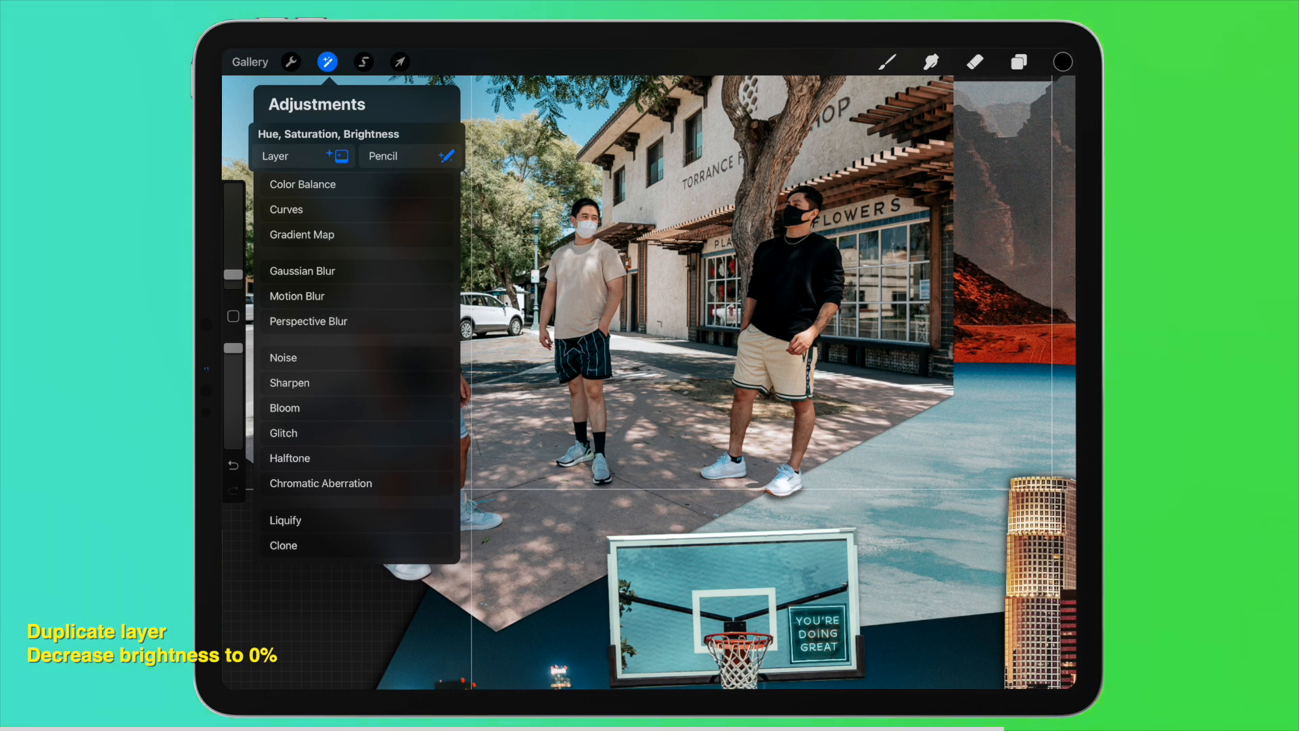
- Drop the duplicate's brightness to 0% with Hue, Saturation, Brightness
click(327, 132)
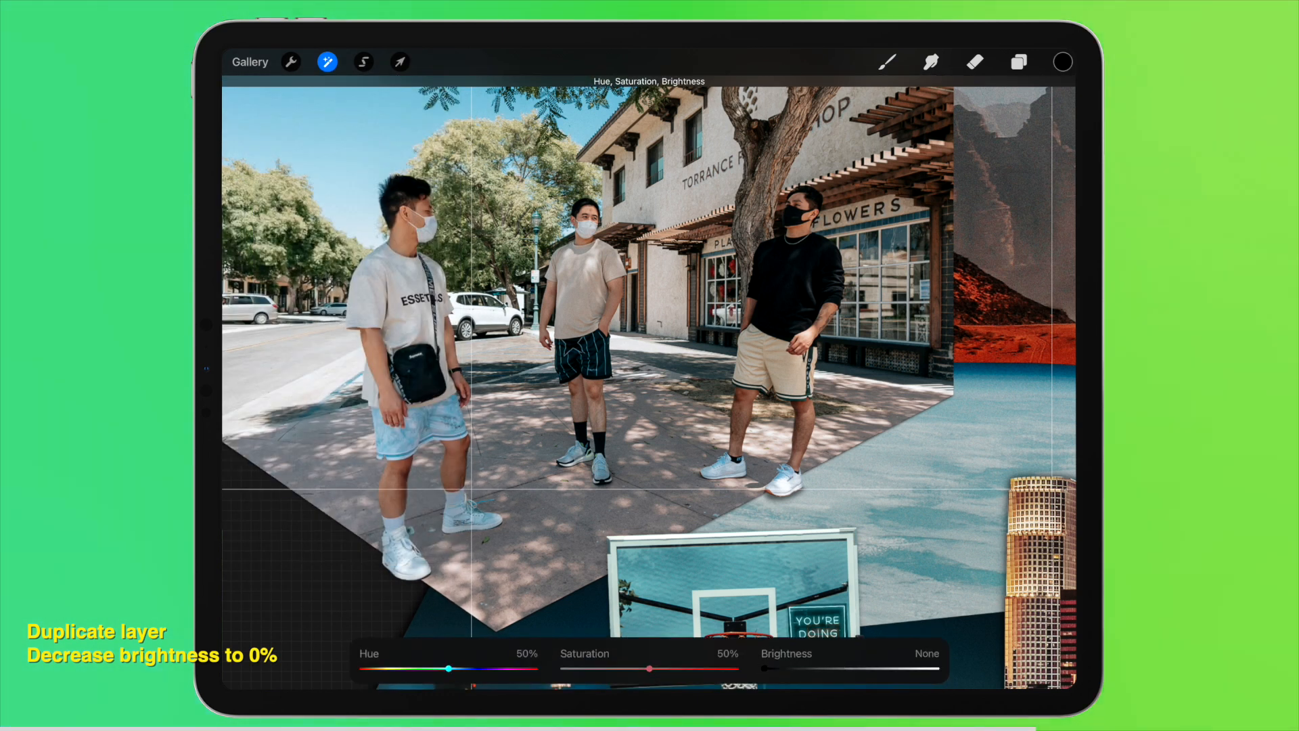
click(327, 62)
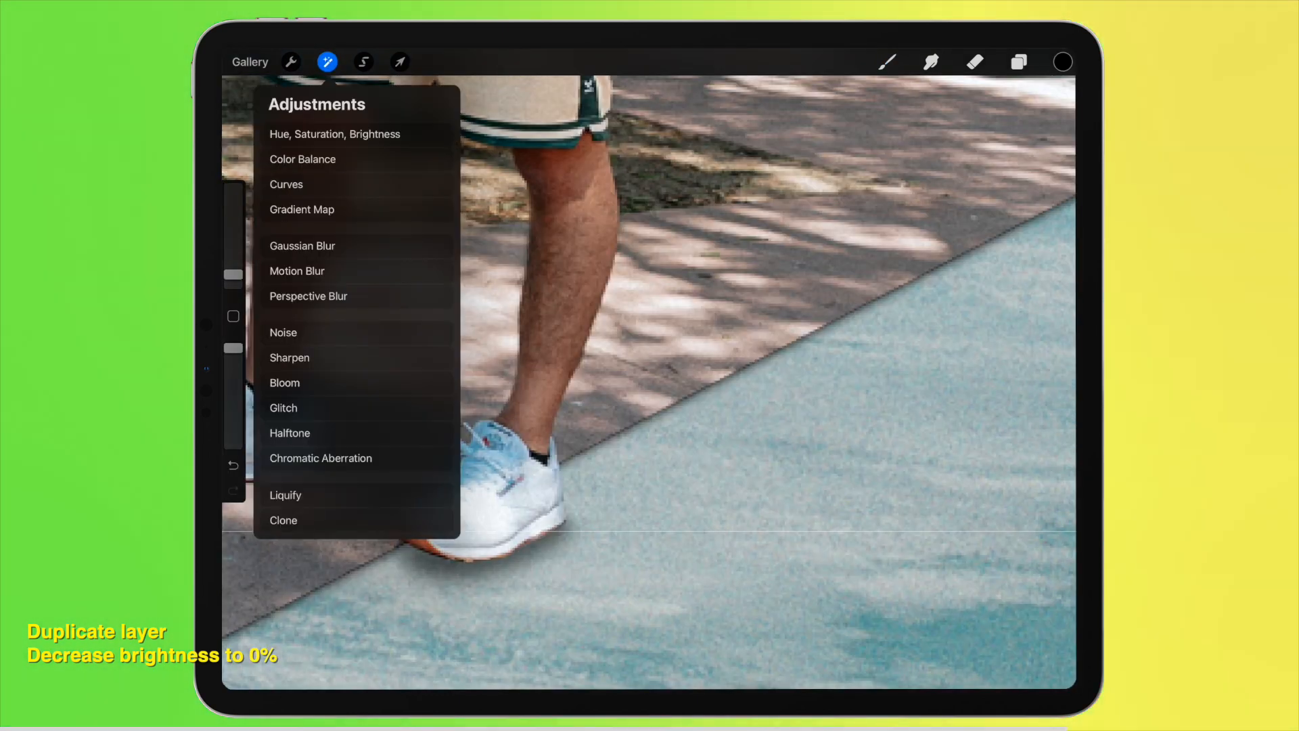
click(303, 245)
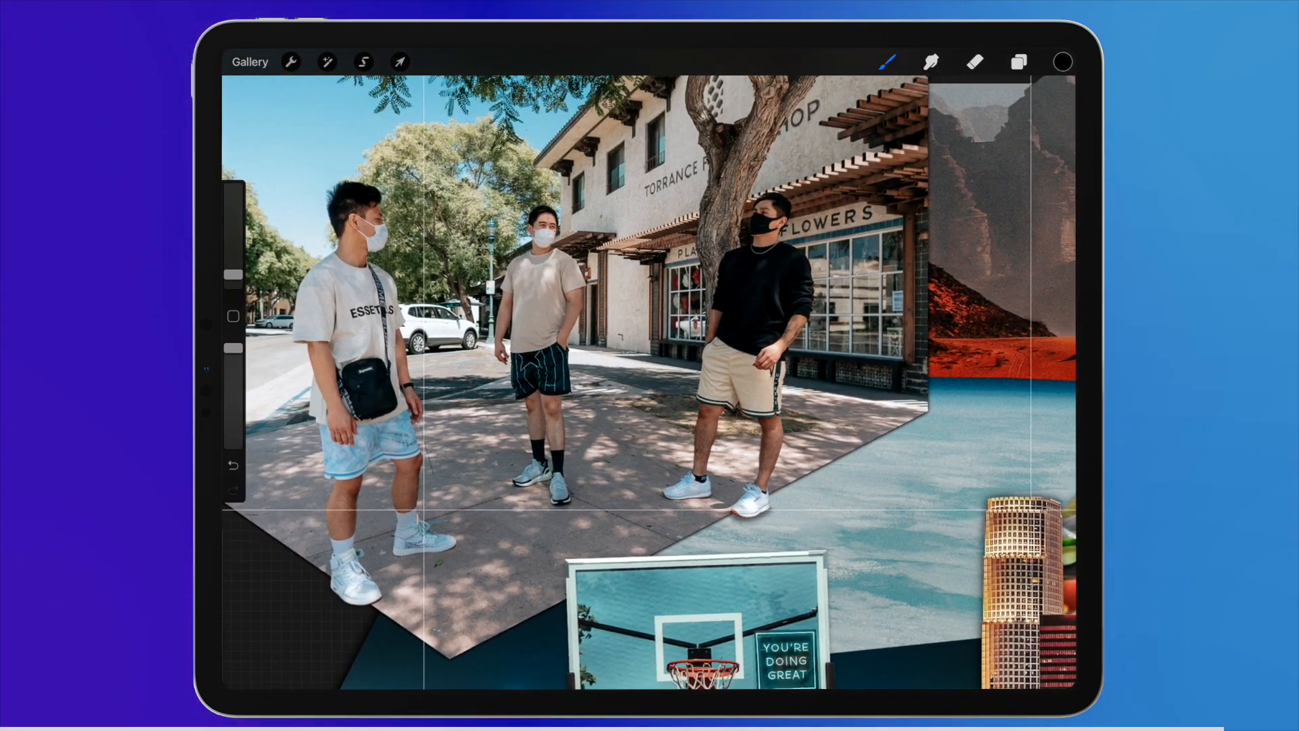
- Tick the blackened copy layer's visibility so it shows in the collage
click(1017, 61)
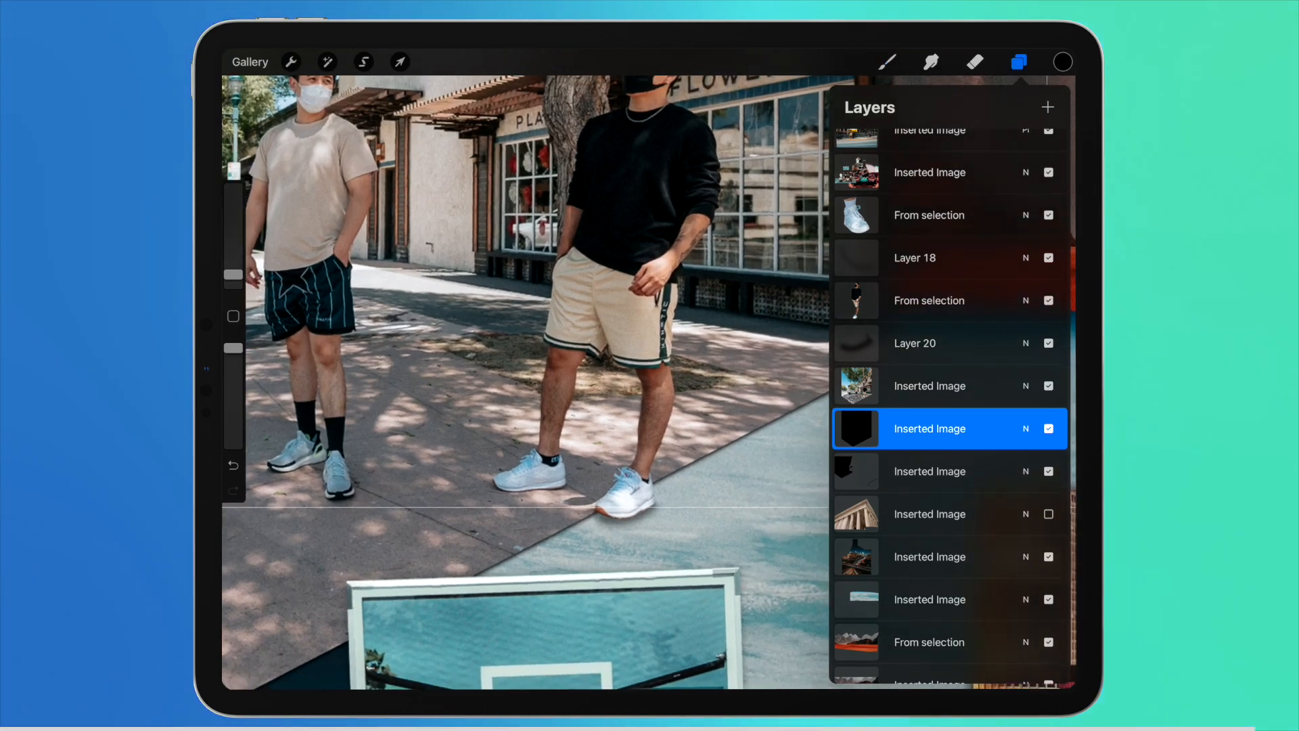
click(1048, 428)
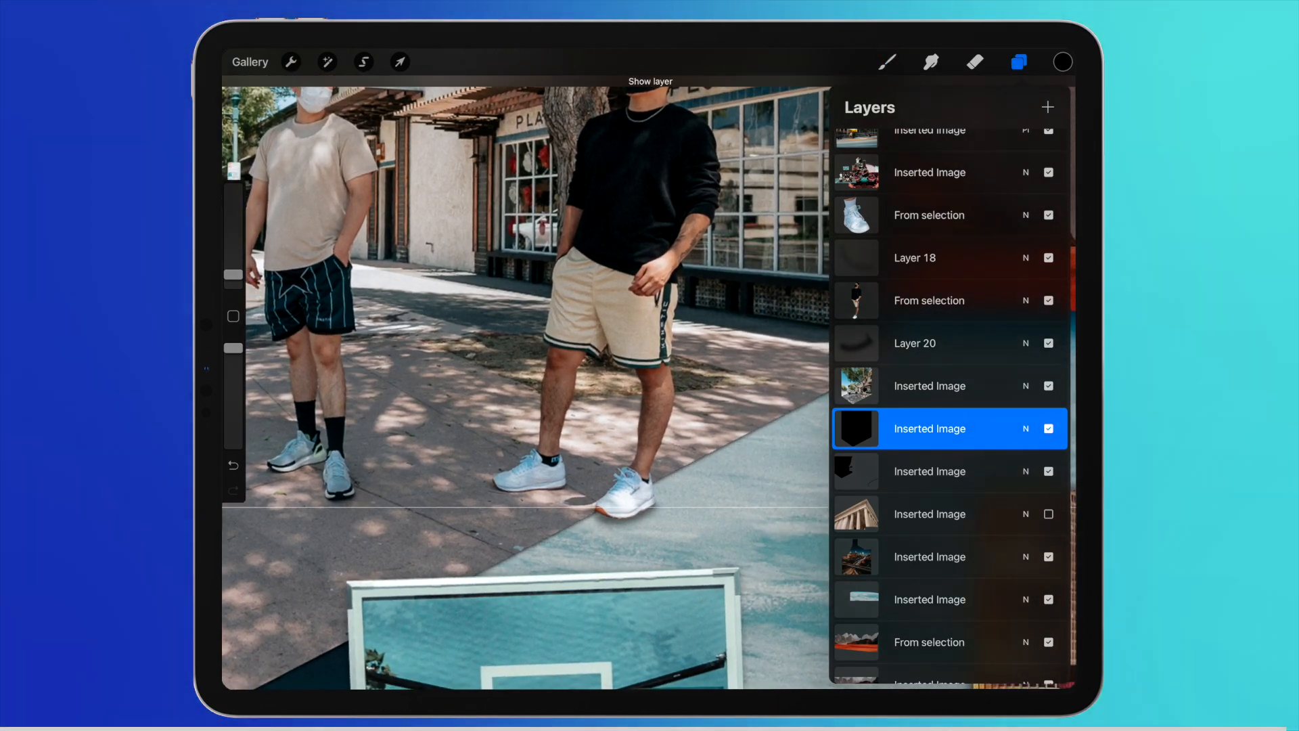
click(1018, 62)
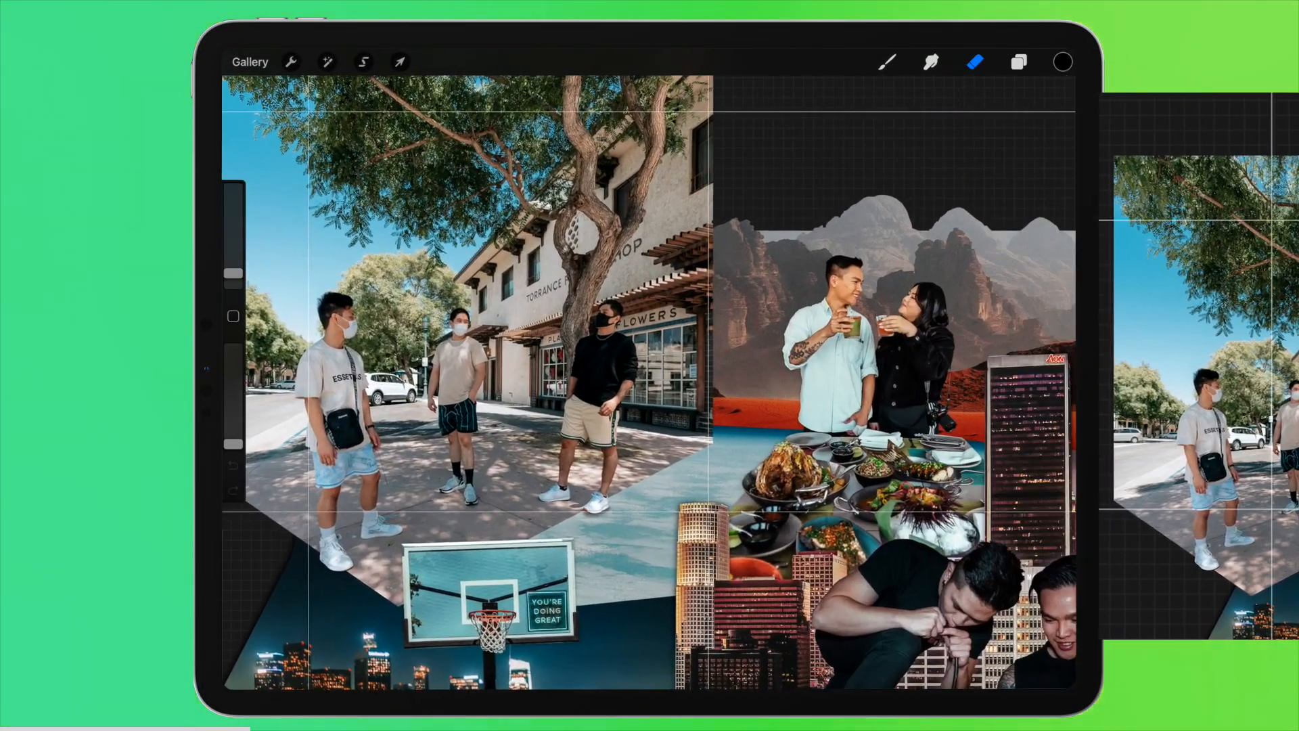
- Select the From selection layer holding the man in black
click(364, 62)
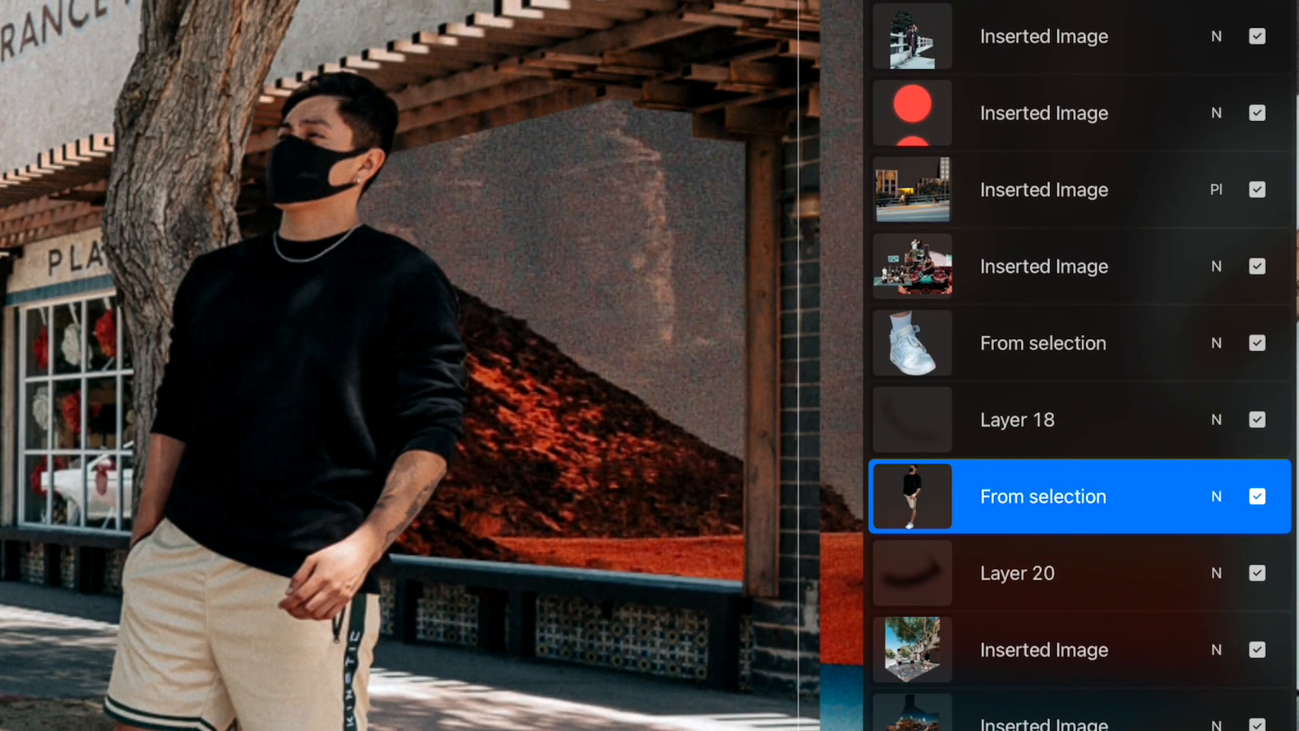
click(1256, 495)
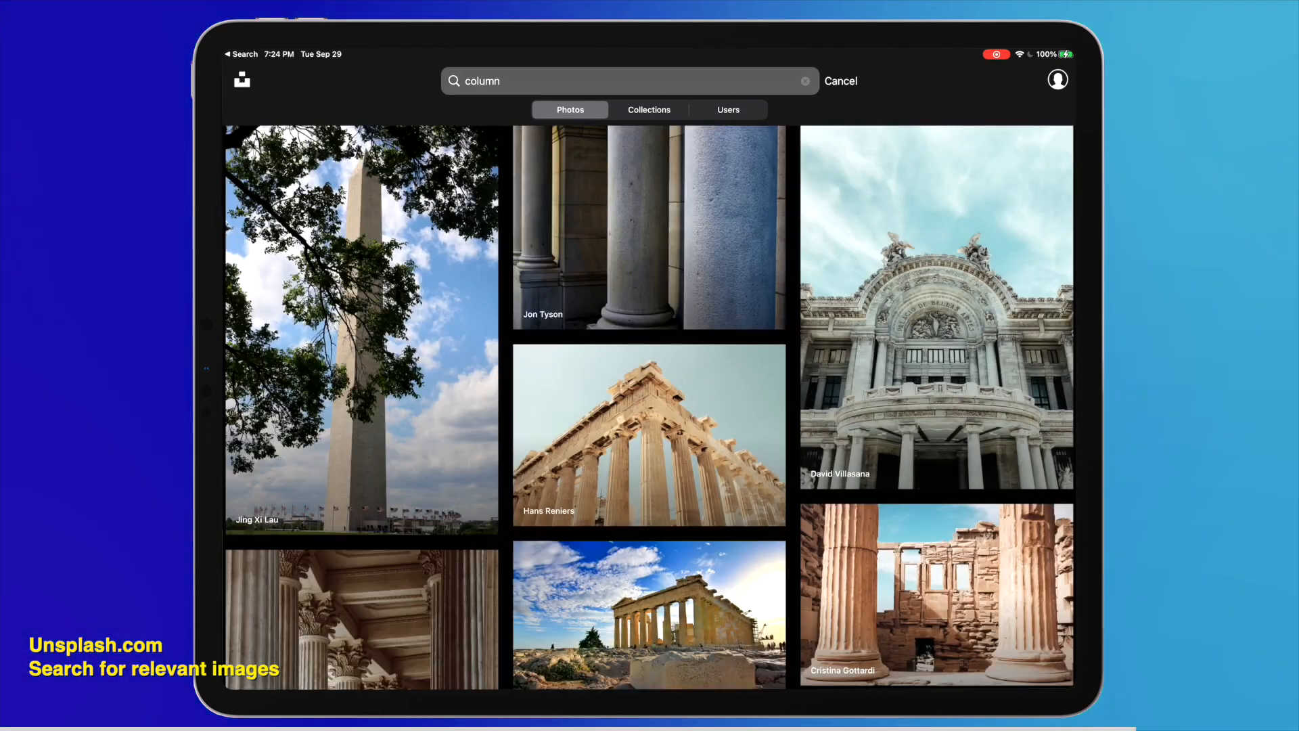
- Find the columned temple photo in the column results and download it
scroll(down, 3)
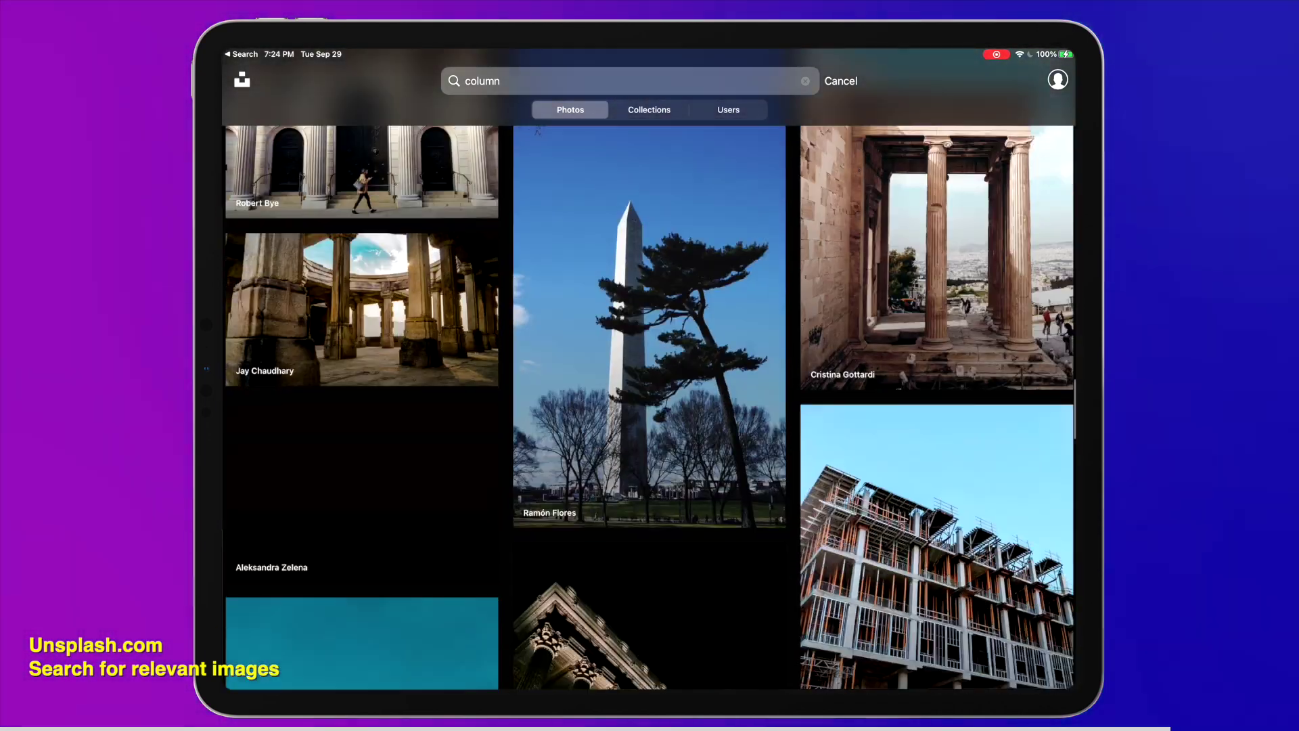
scroll(down, 3)
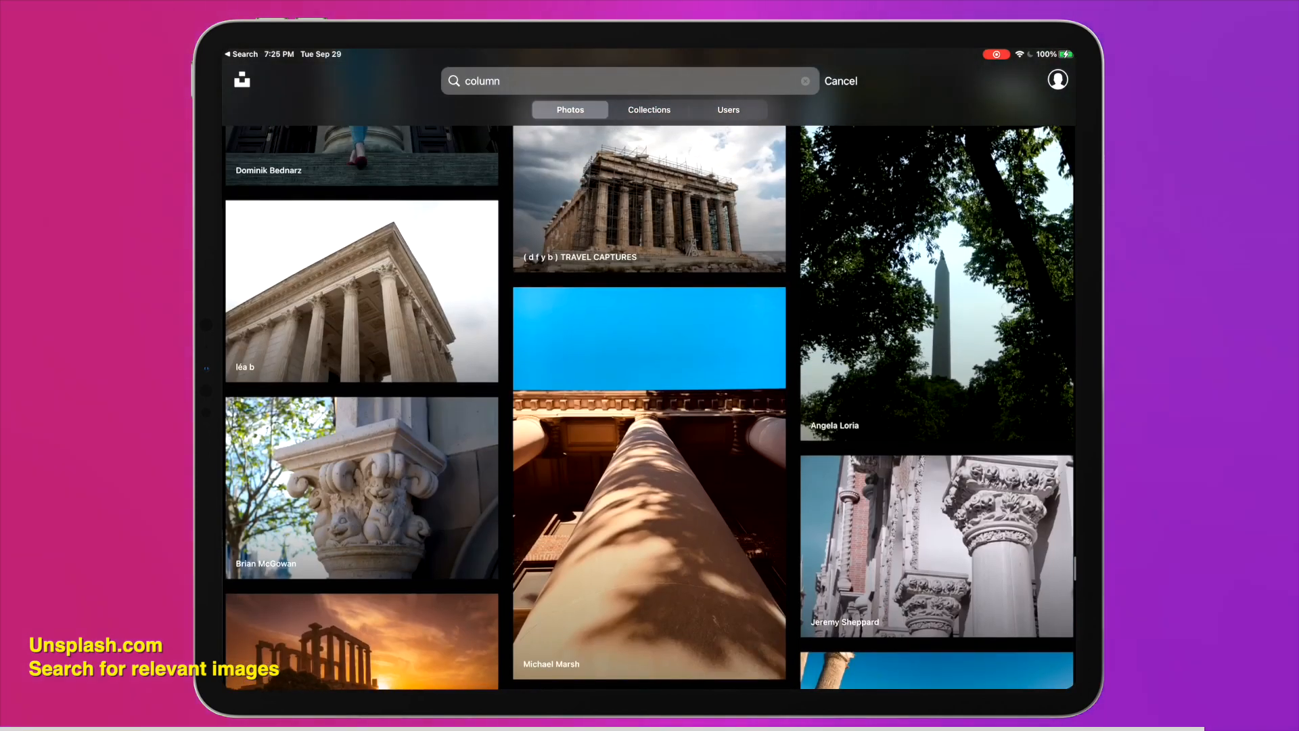
click(361, 290)
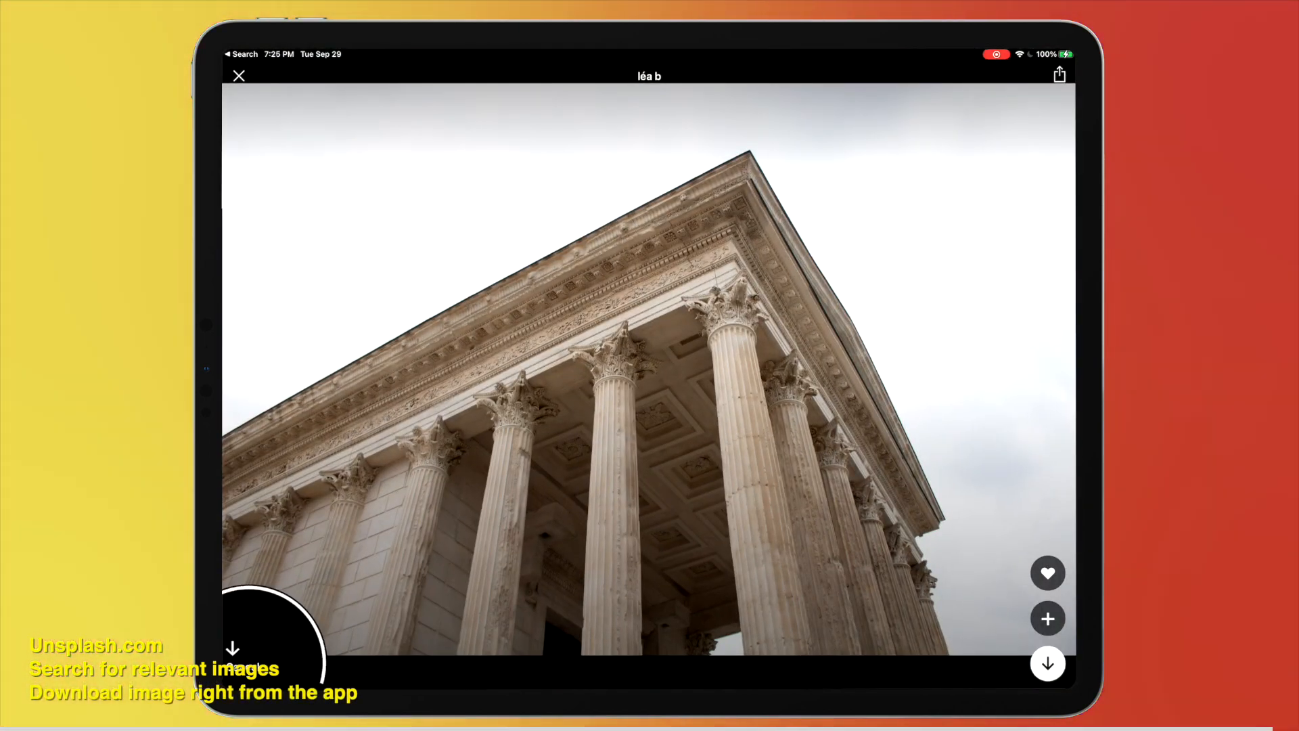
click(238, 73)
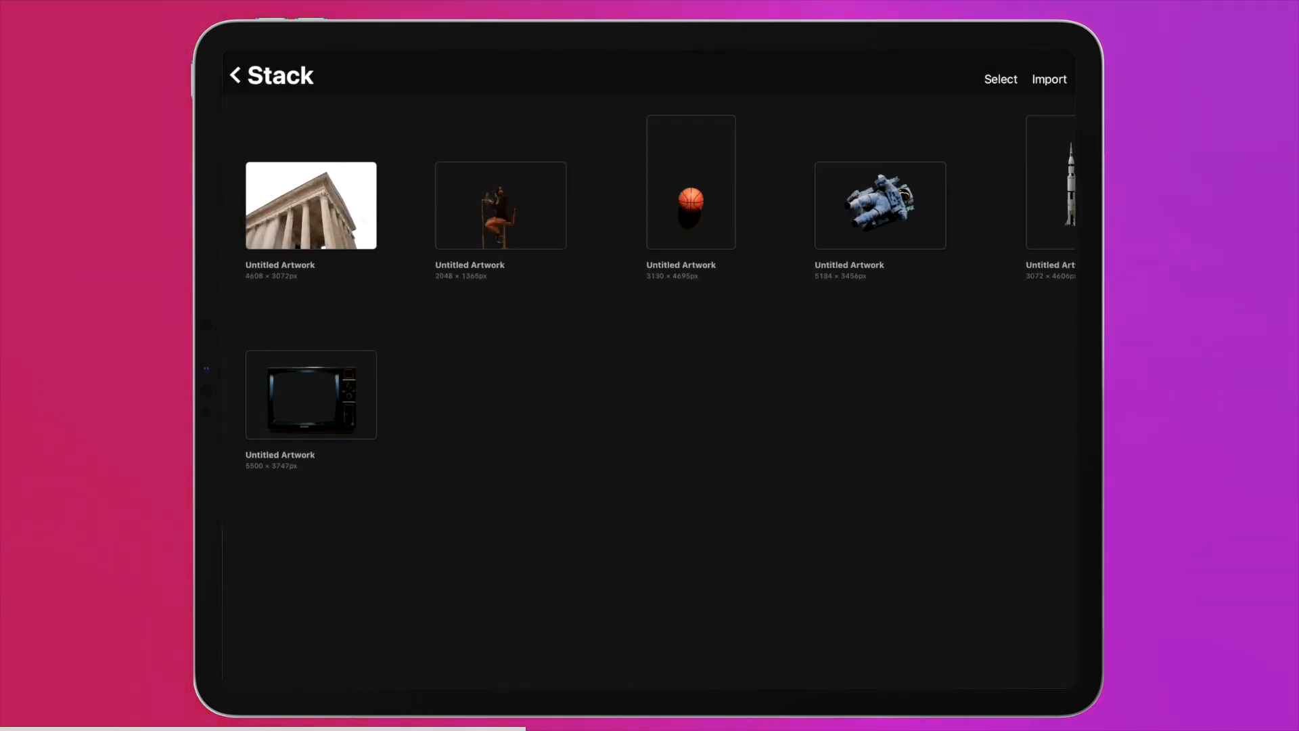
- Erase the white sky from the temple photo, leaving only the columned building
click(310, 206)
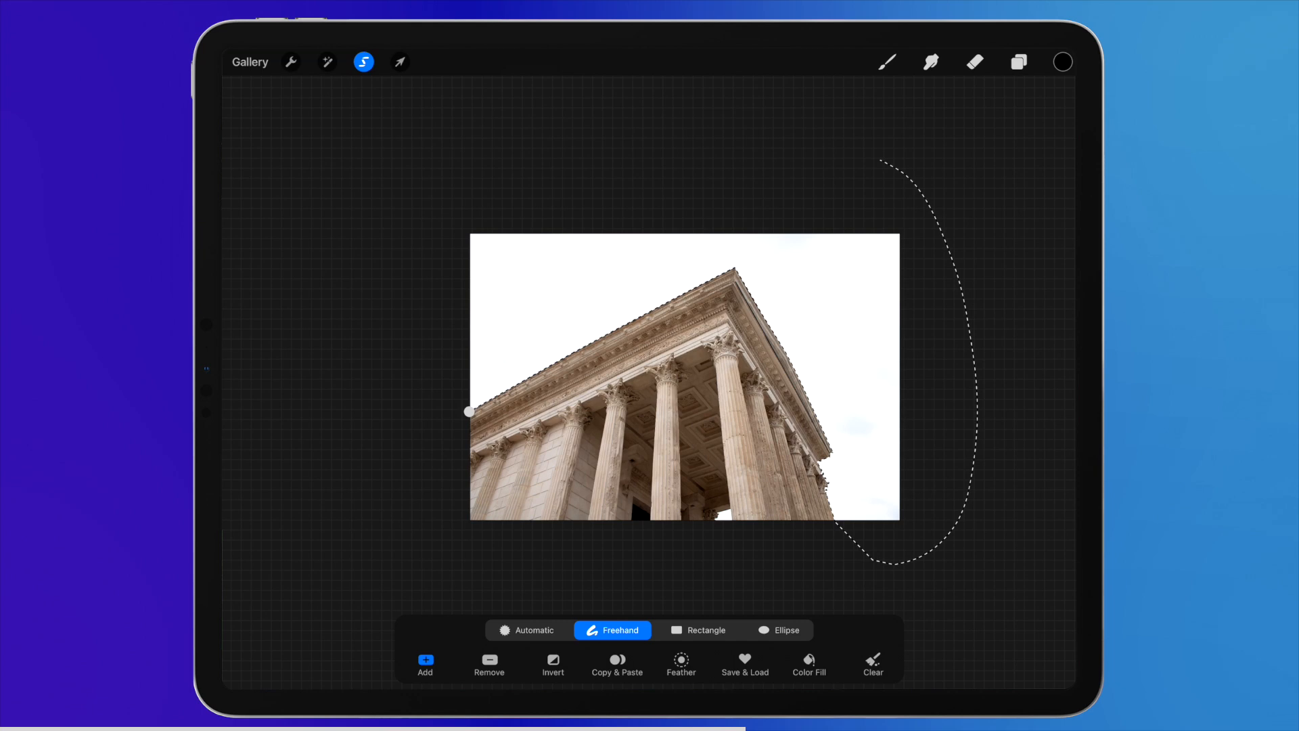
click(874, 664)
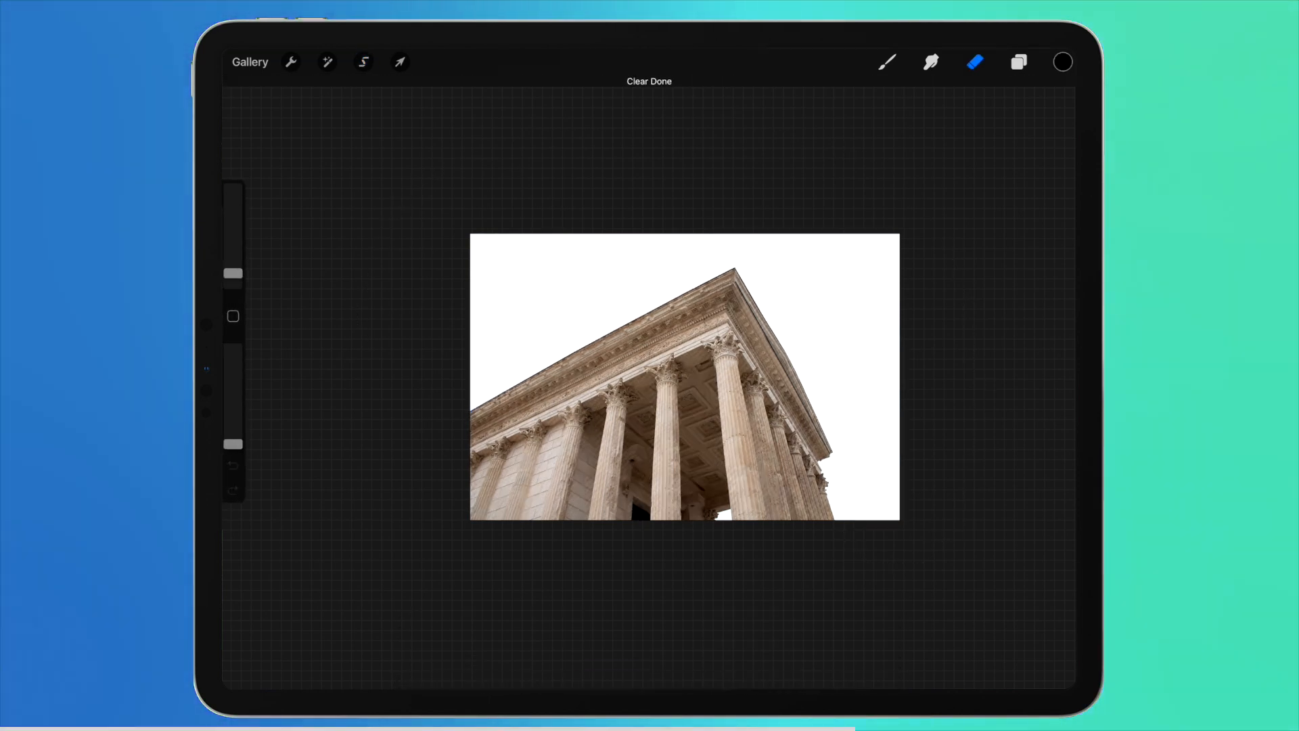
click(292, 62)
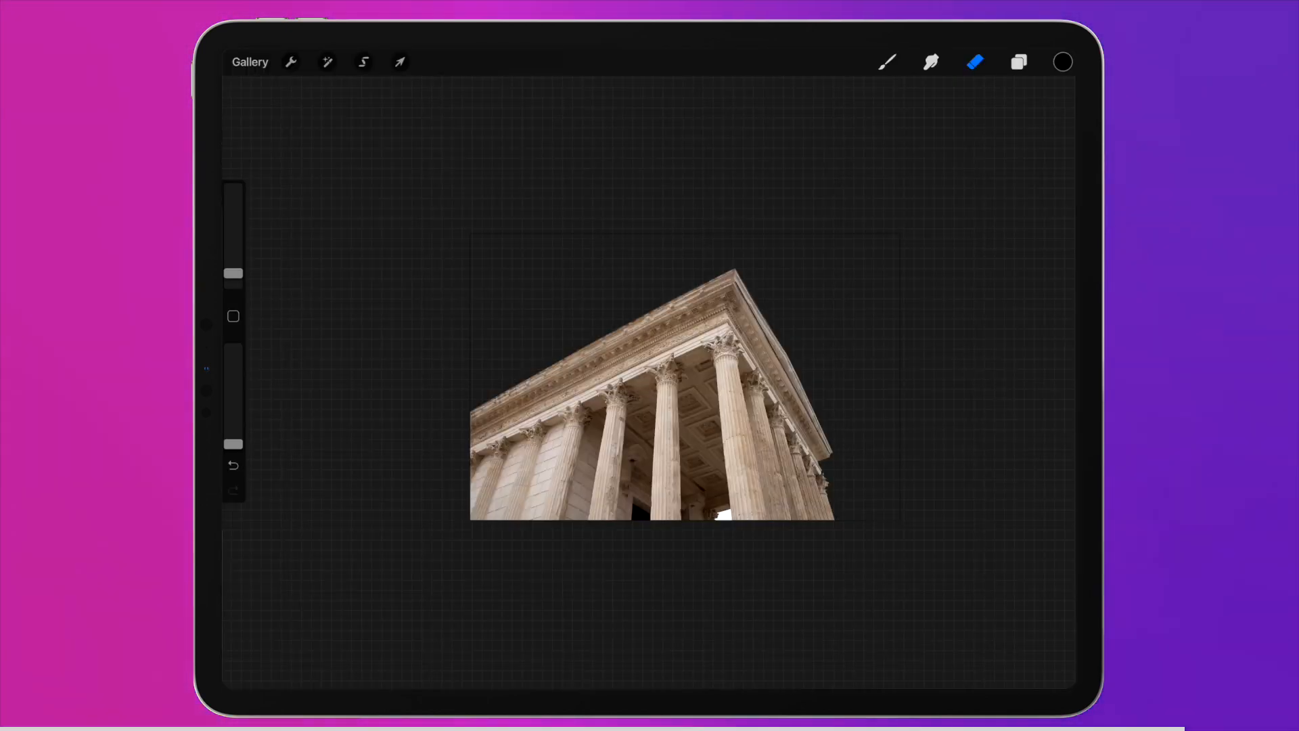
click(250, 61)
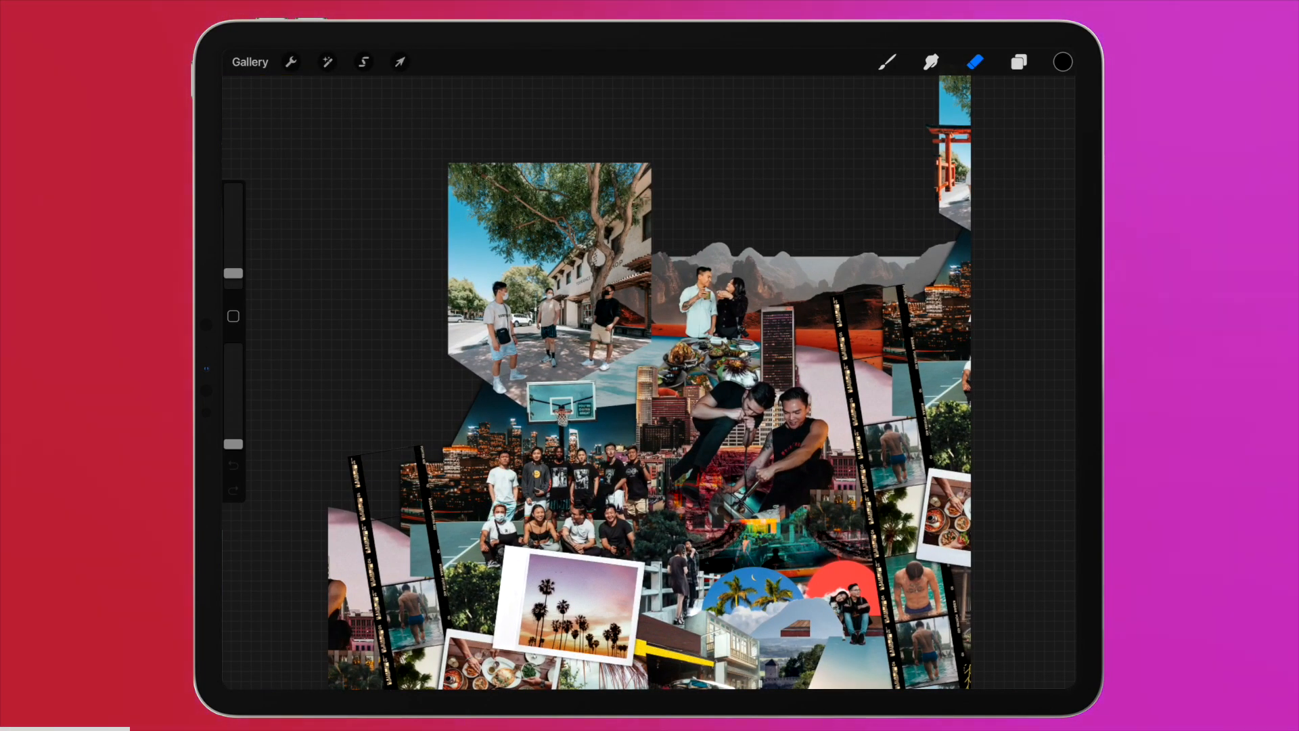
- Reorder the cut-out column layer and start transforming it over the street photo
click(1018, 62)
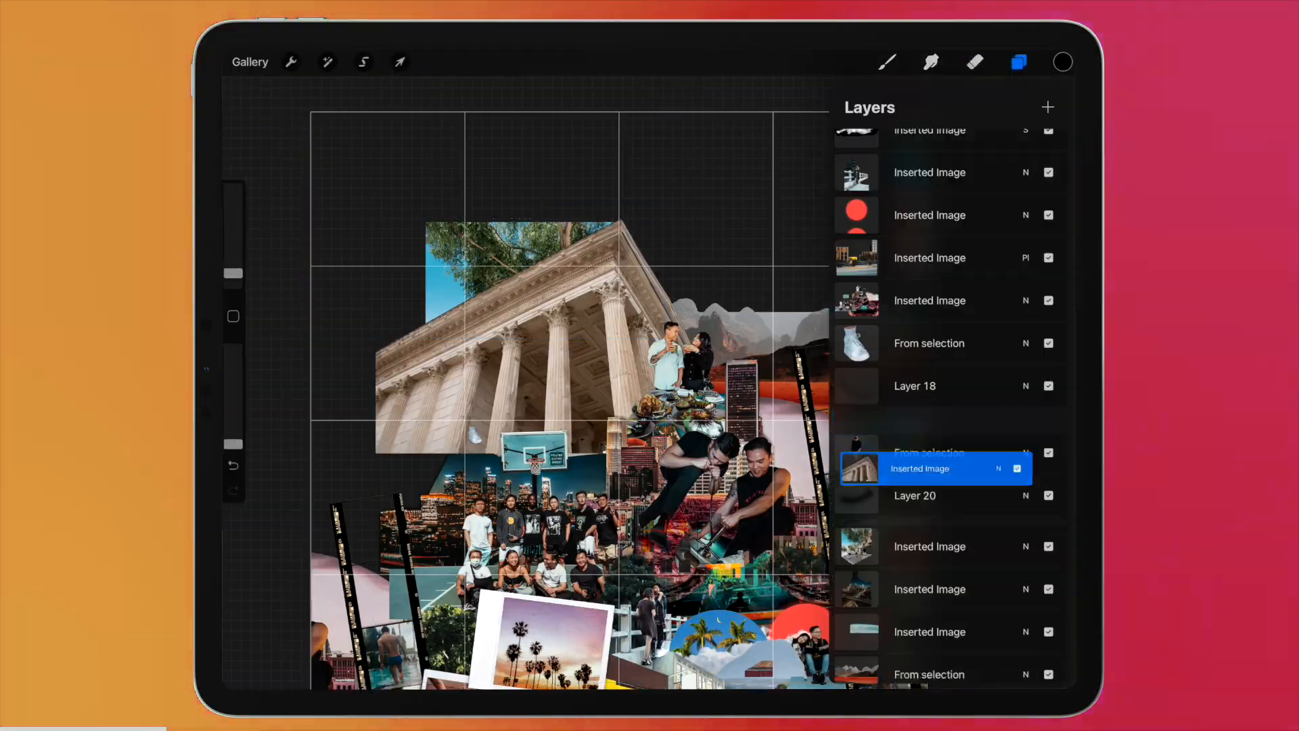
click(400, 63)
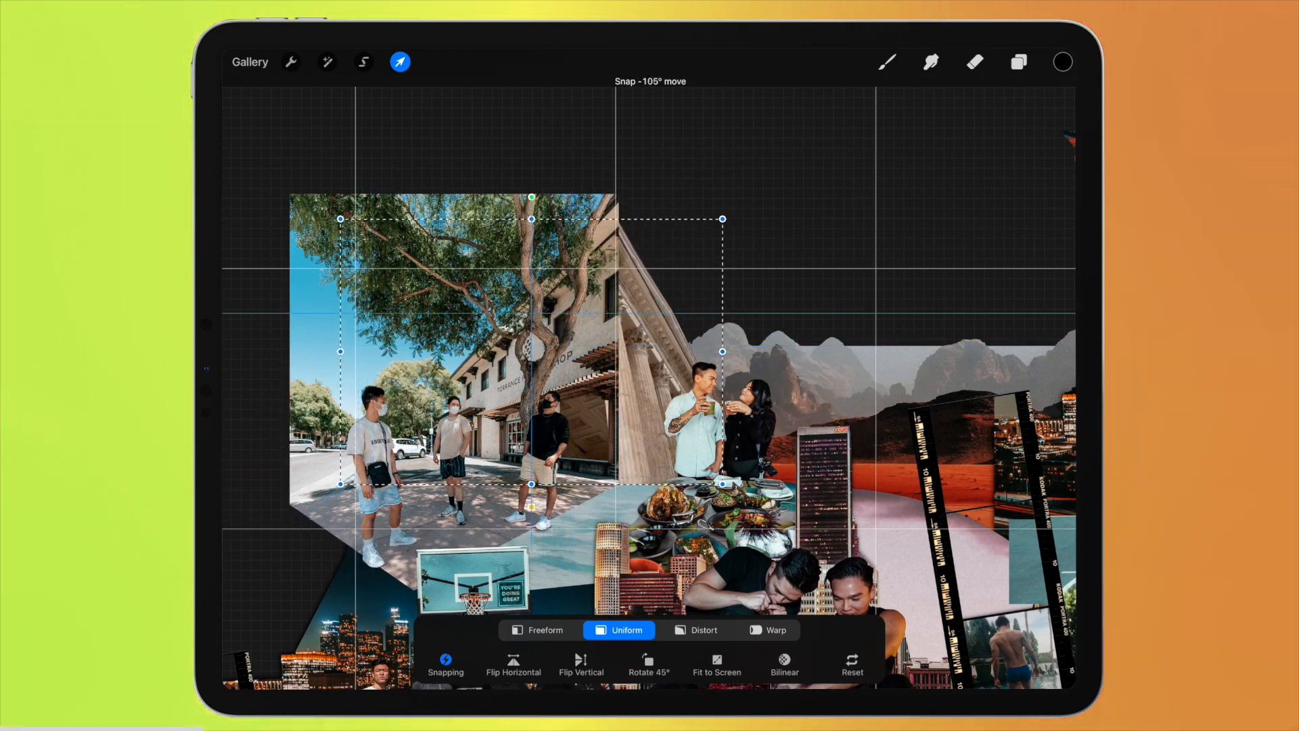
click(364, 62)
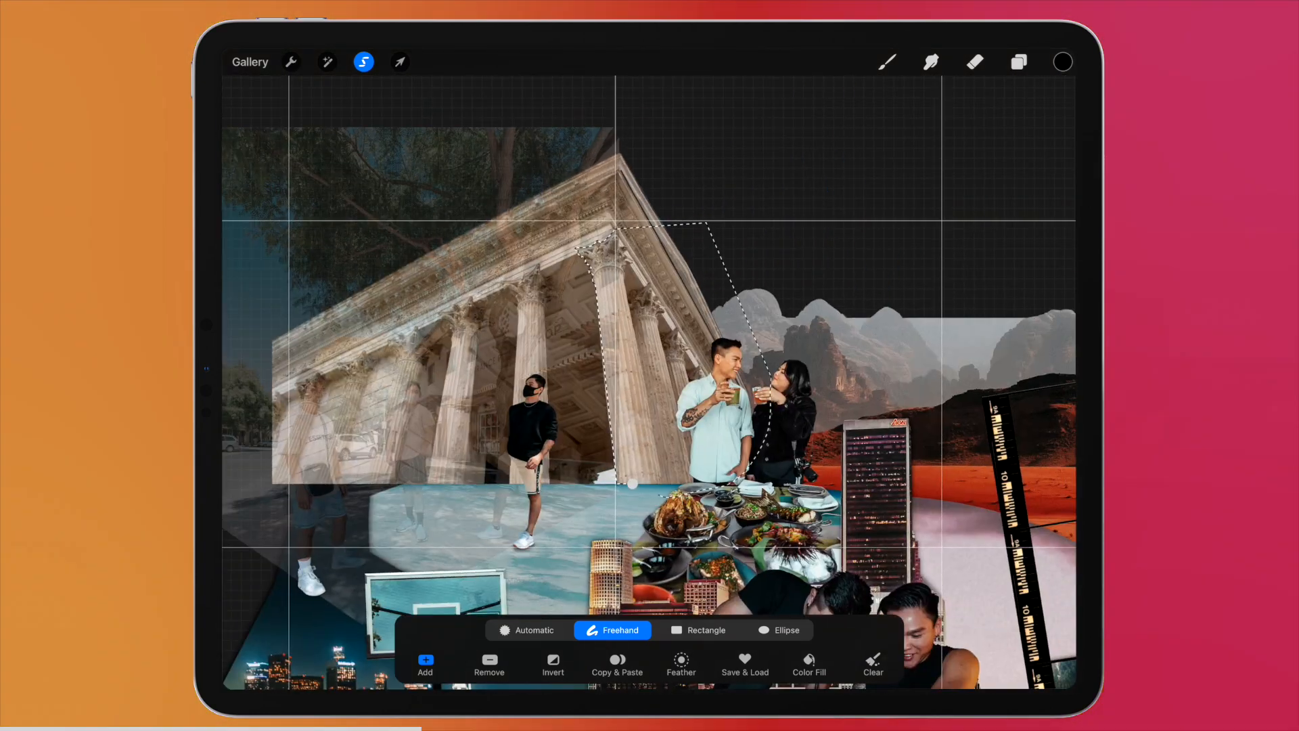
- Adjust the column layer's blend mode and mask so it sits behind the tree
click(1018, 61)
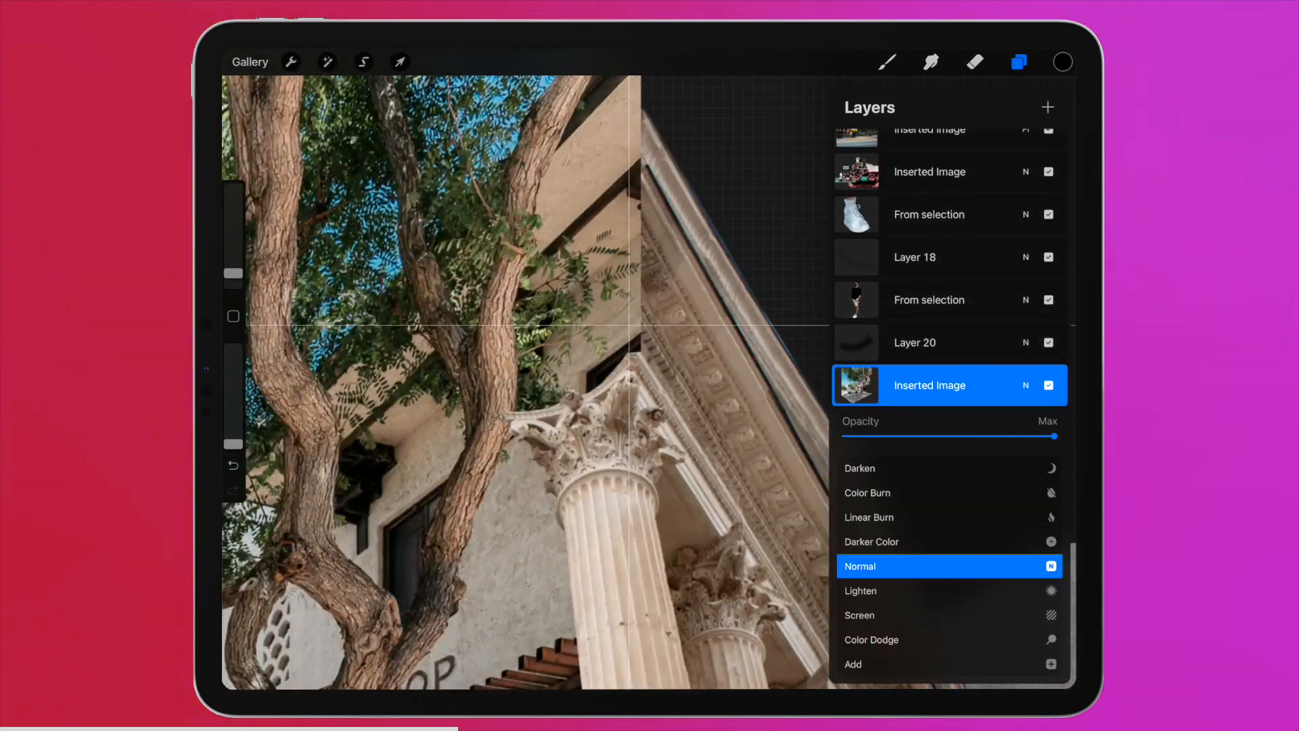
click(363, 61)
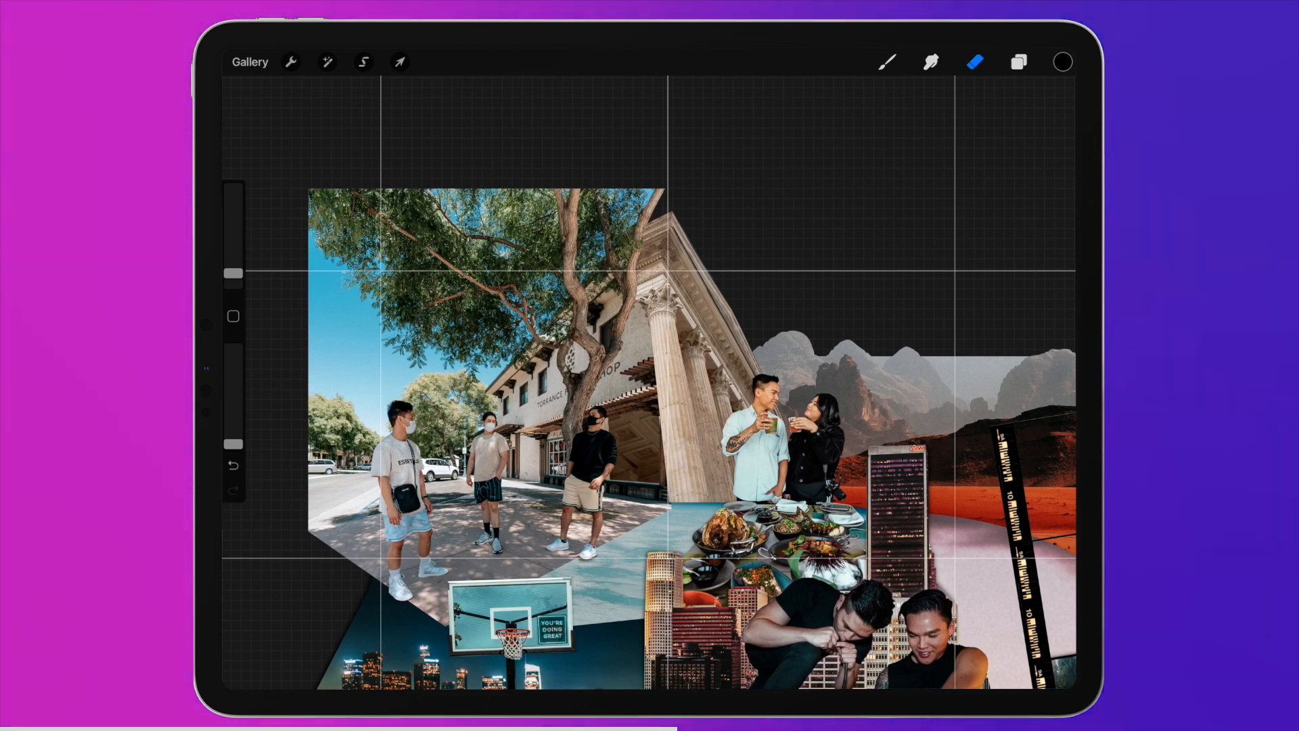
click(362, 62)
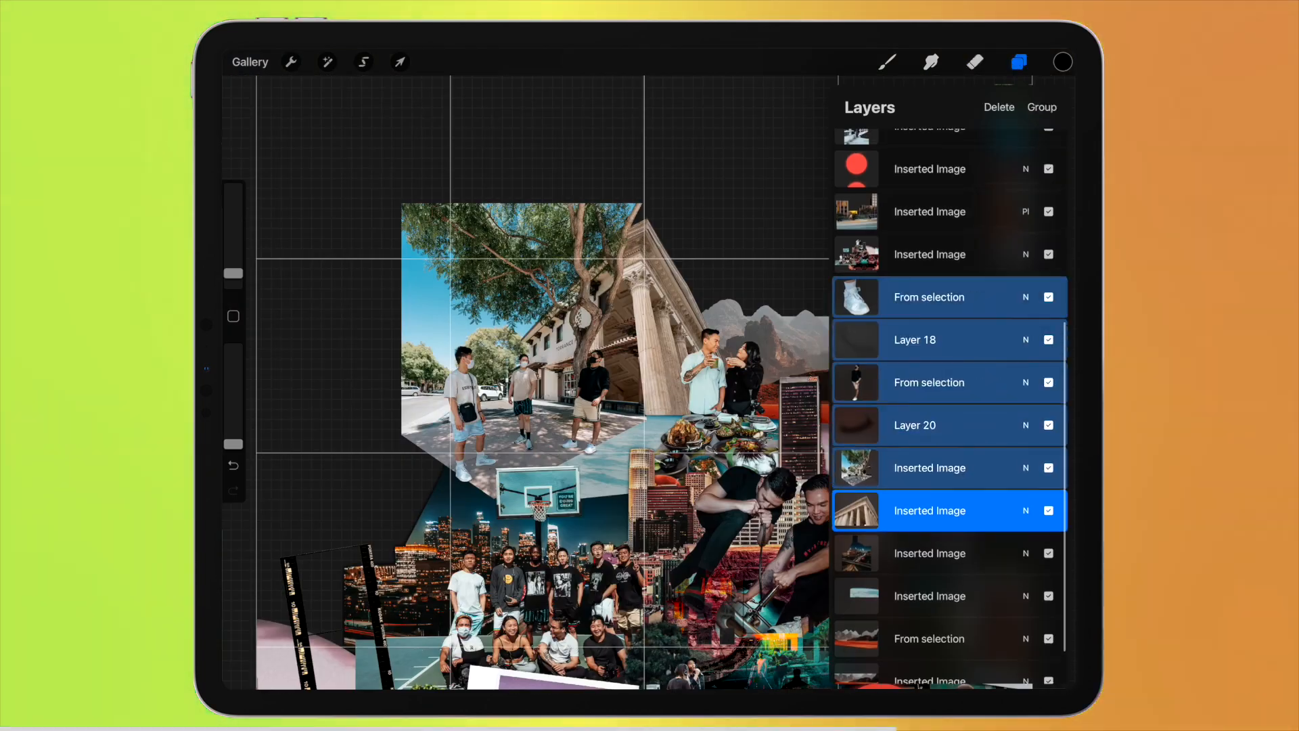
- Transform the selected layers, freehand-select along the column edge and fine-tune the blend into the street corner
click(401, 62)
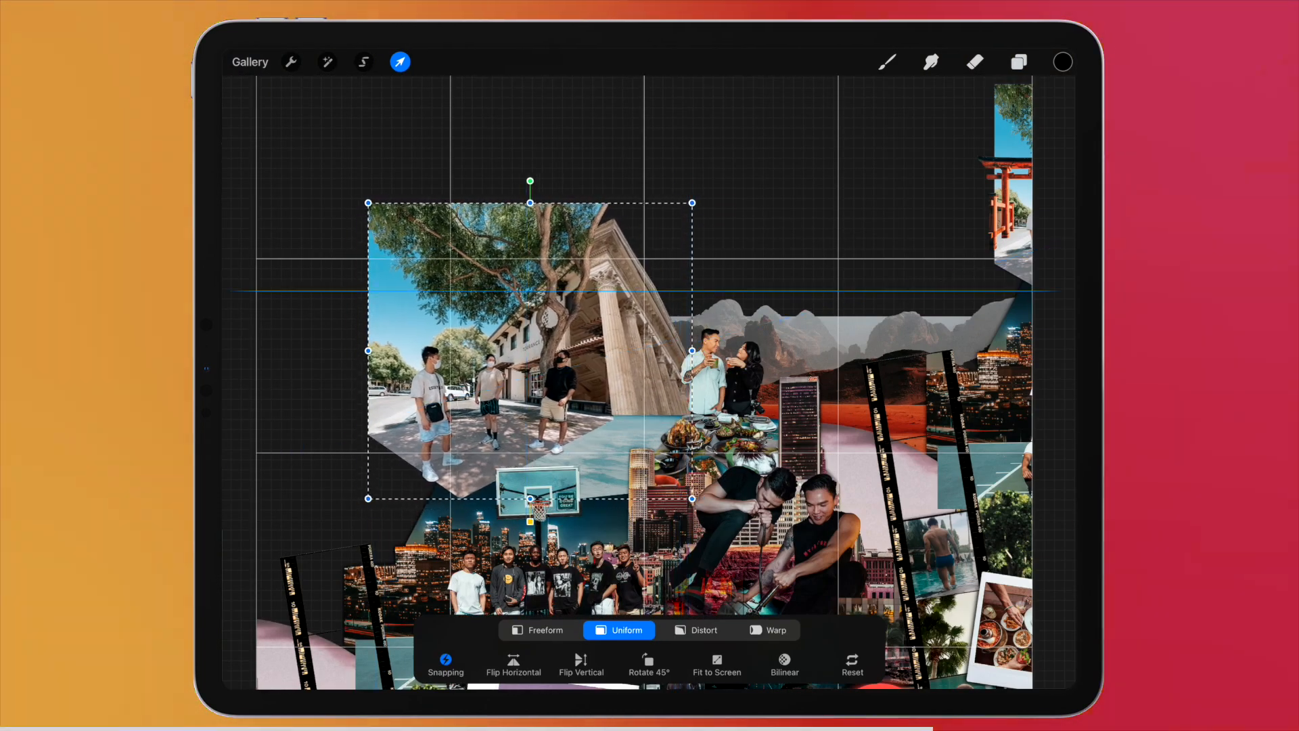
click(364, 62)
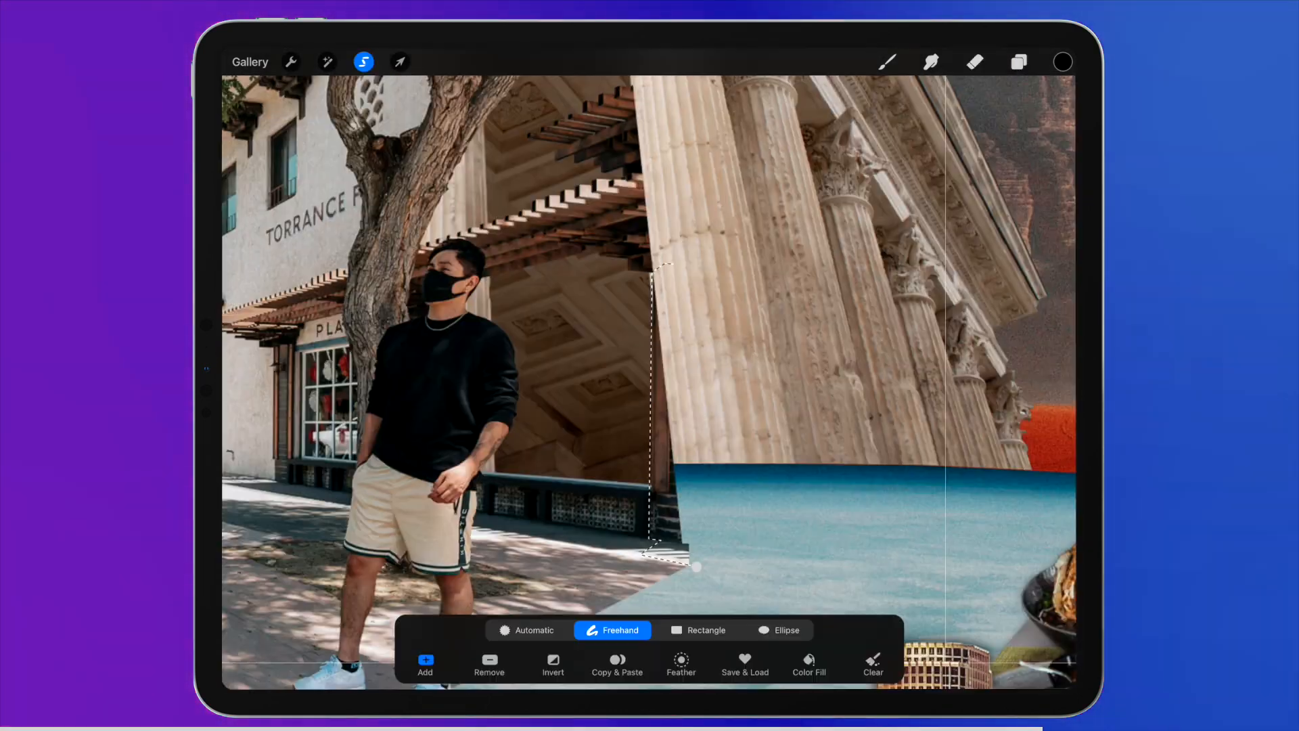
click(1019, 62)
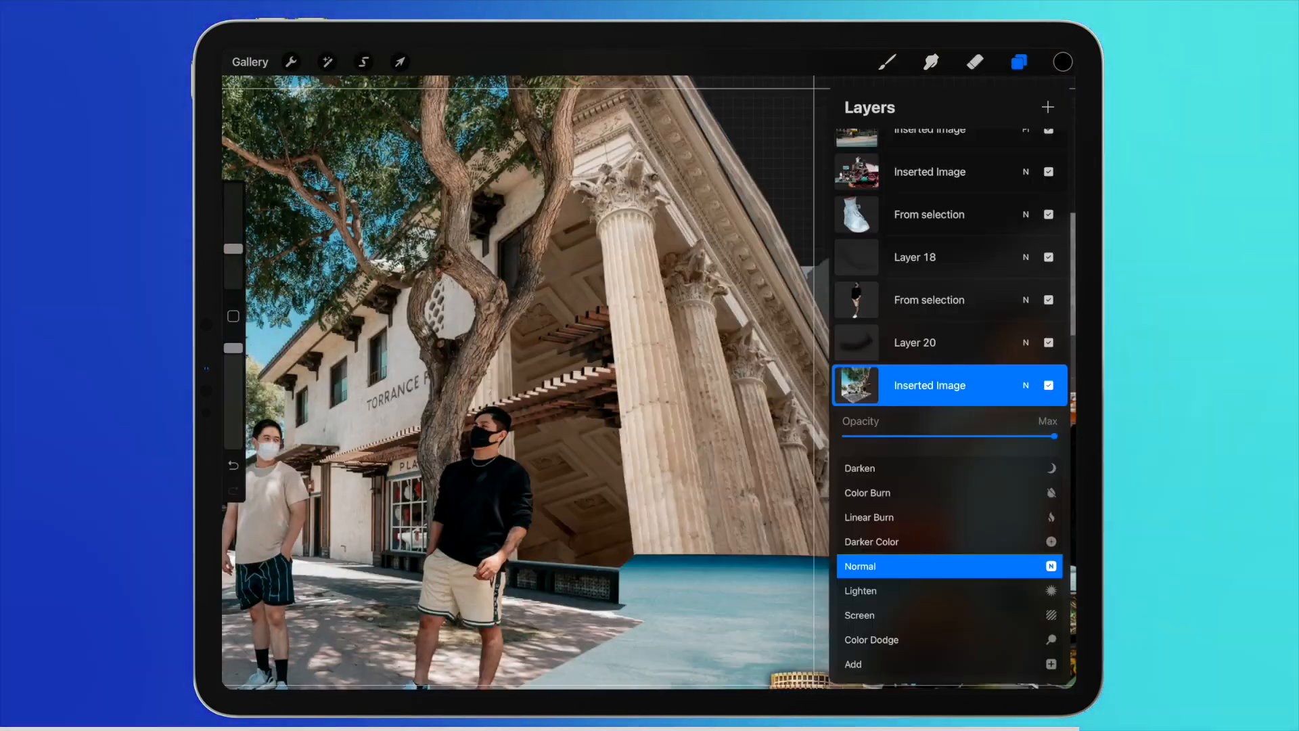
click(363, 62)
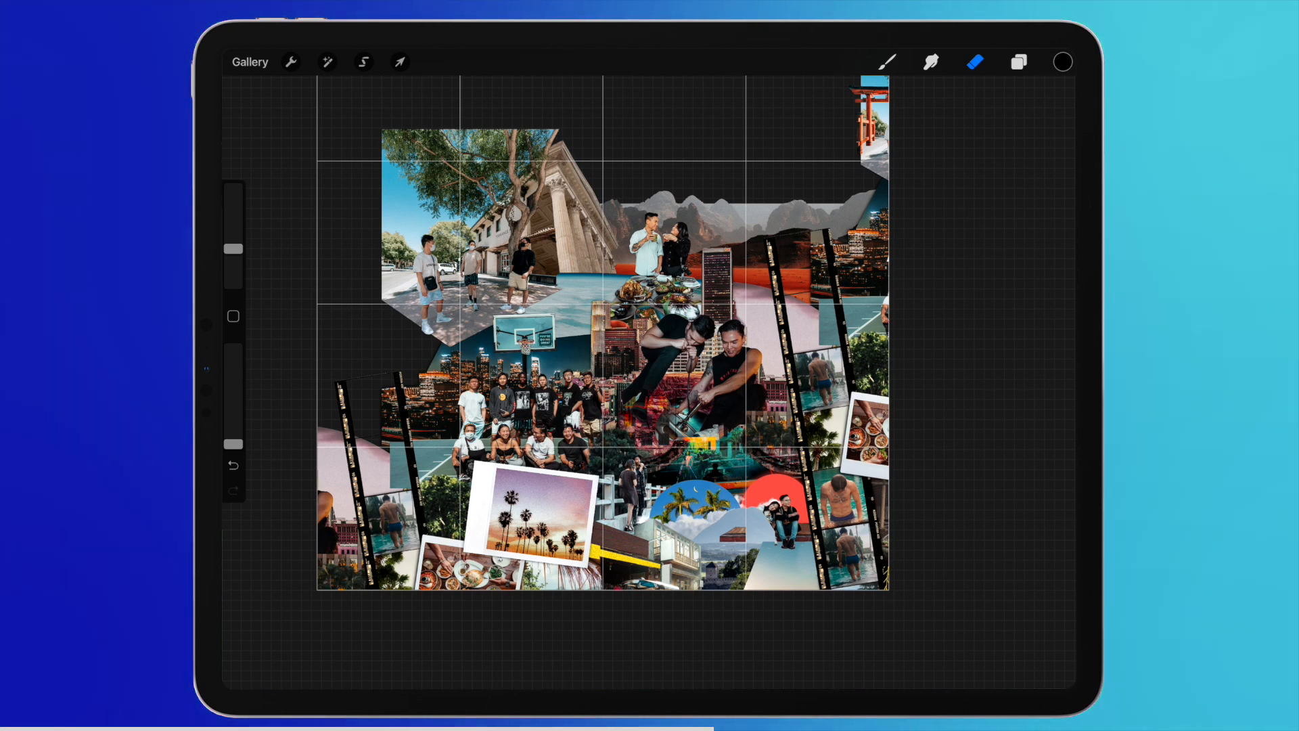
- Place and scale the collage portion on the 1080x1350 vertical post artwork, then bring up Share export formats
click(249, 60)
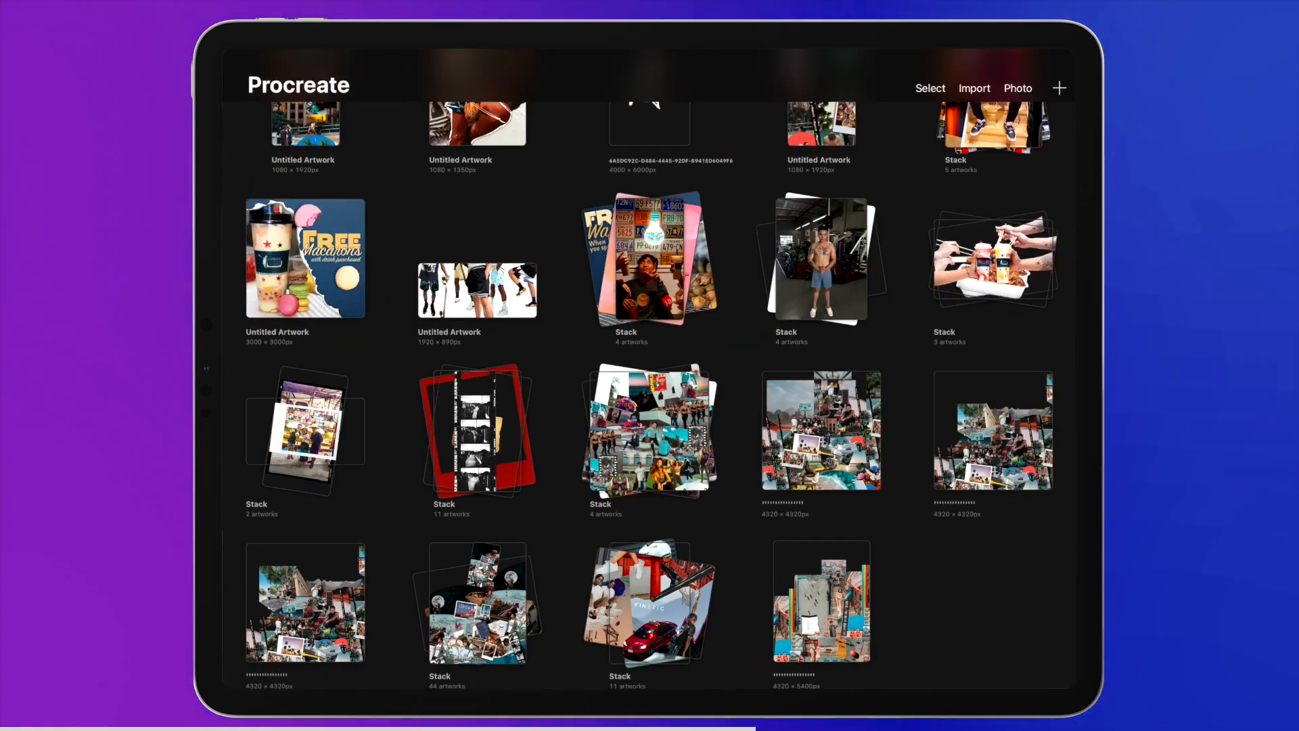
click(1060, 87)
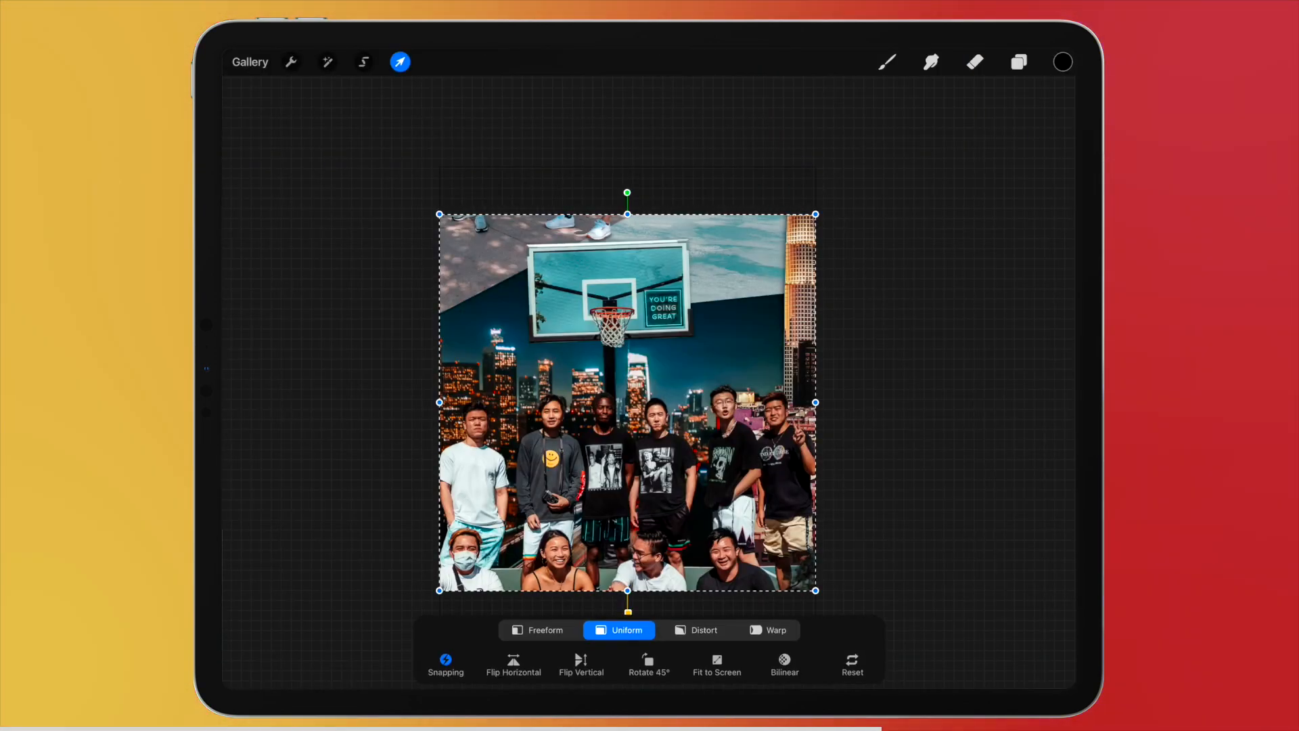
click(290, 62)
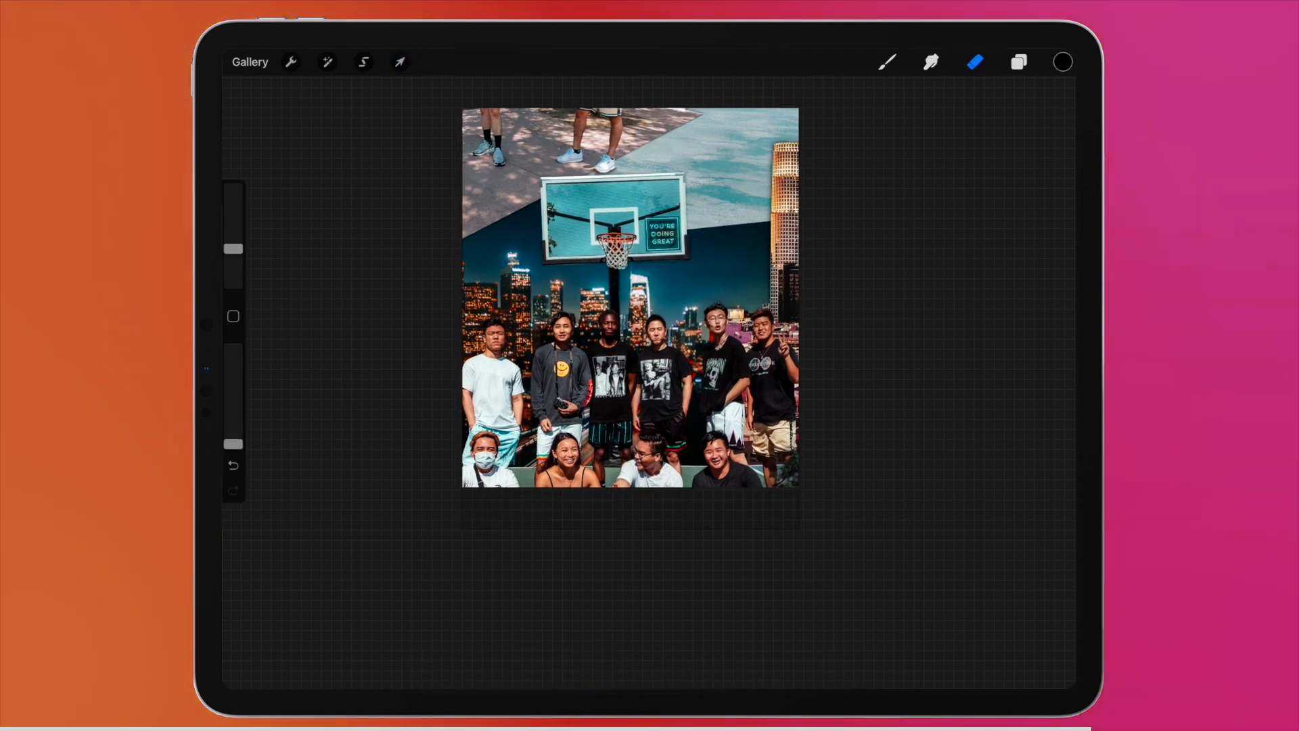
click(400, 63)
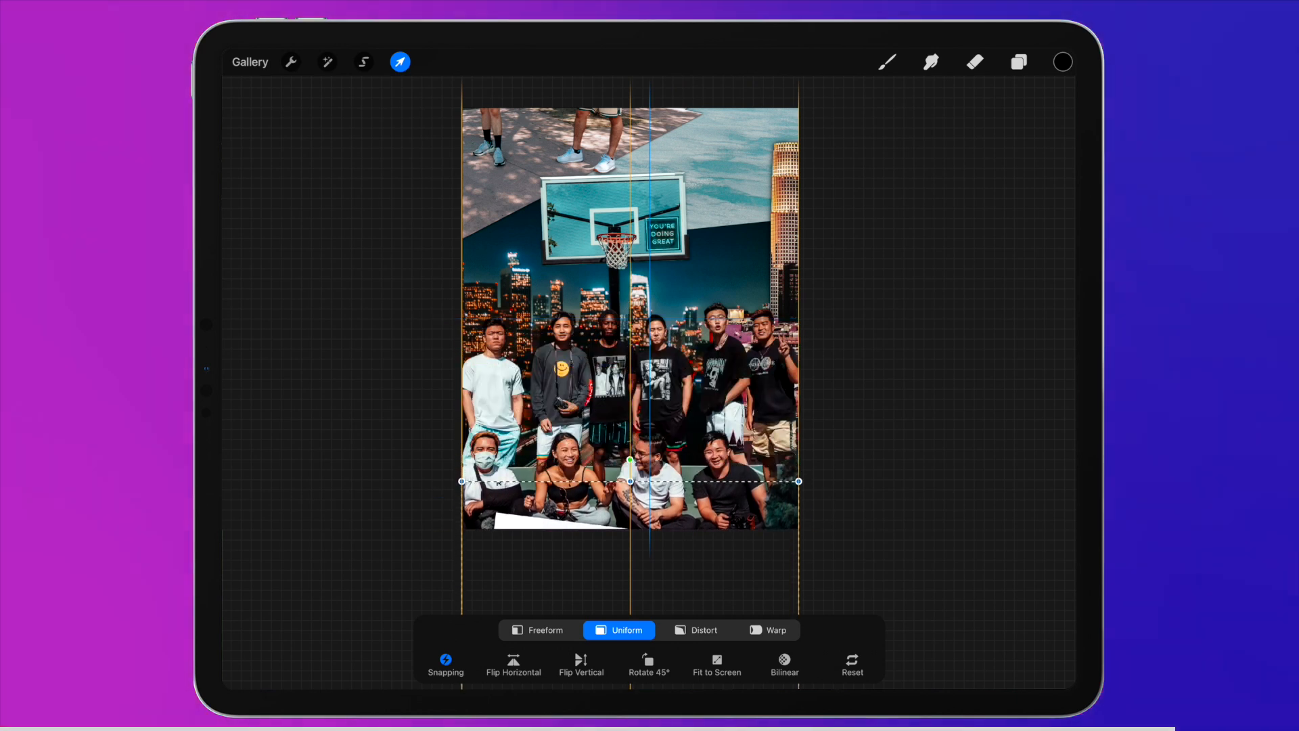
click(290, 63)
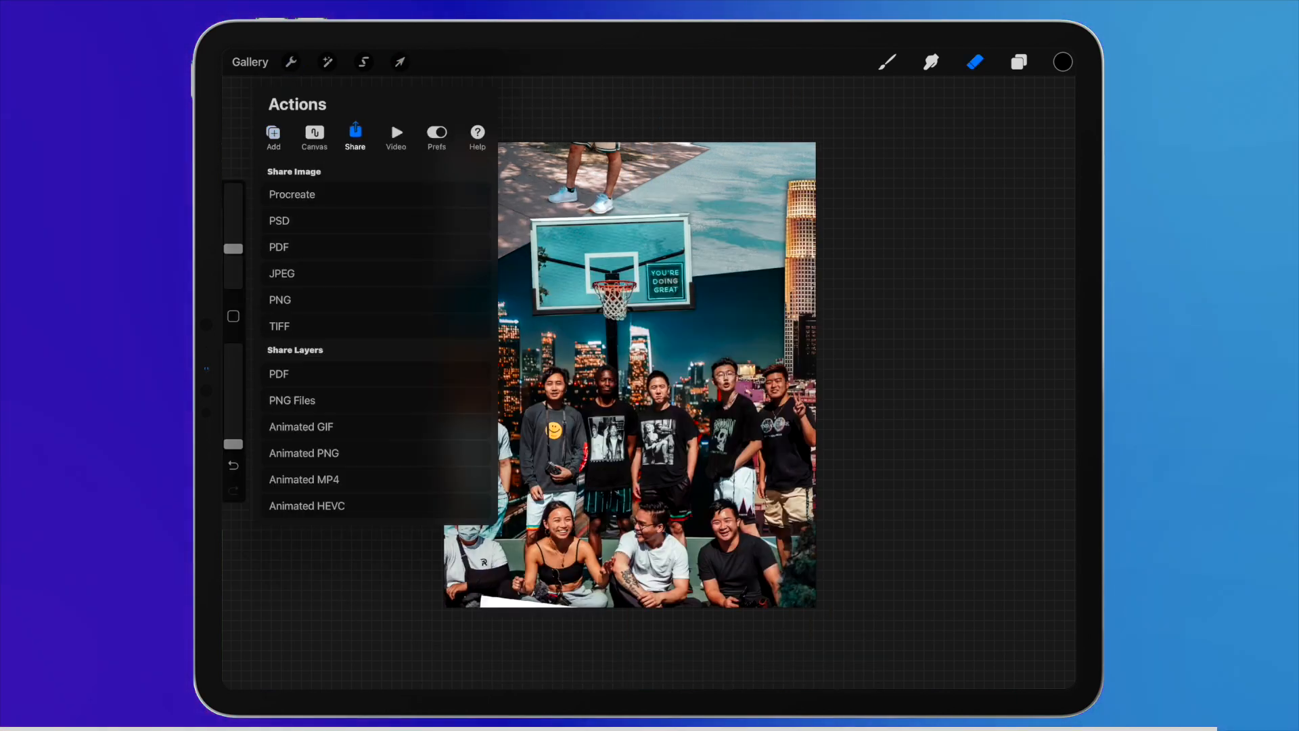